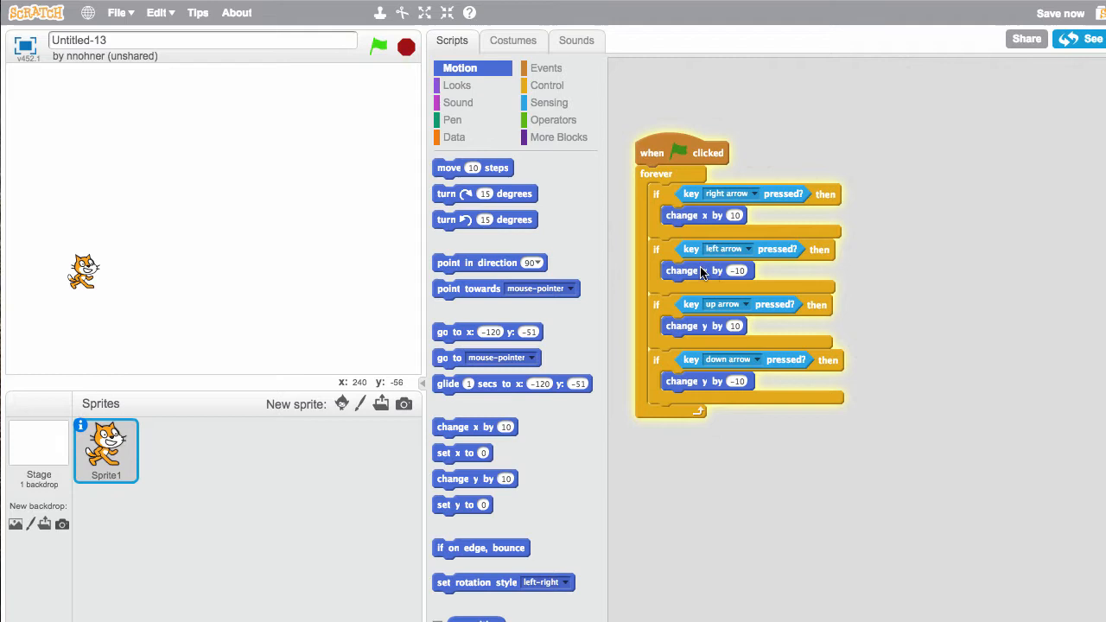
pyautogui.moveTo(287, 398)
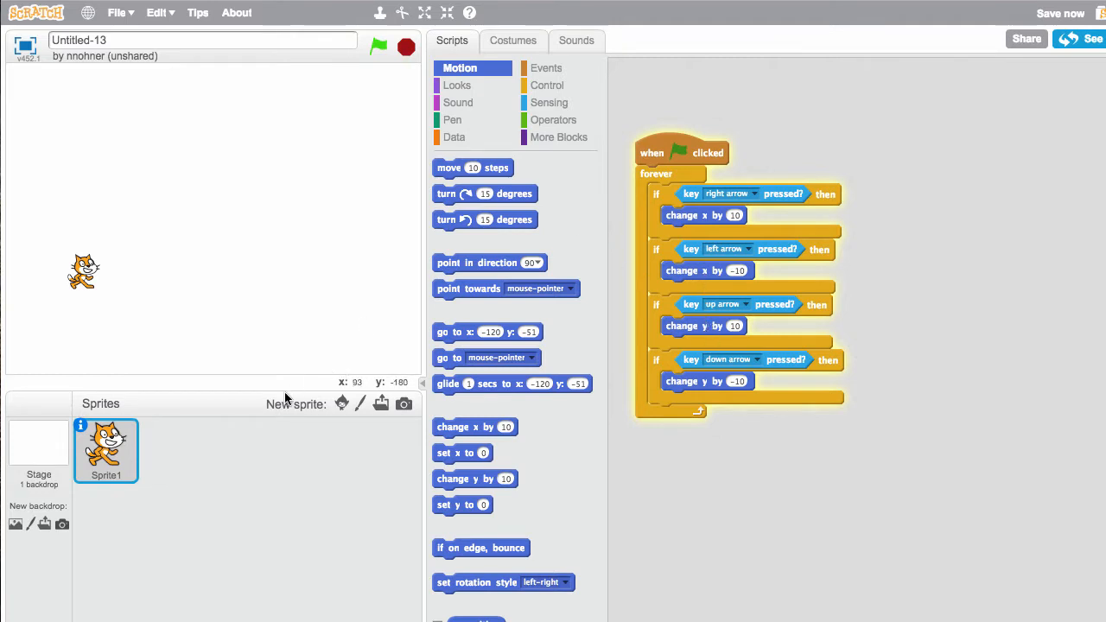
pyautogui.moveTo(428, 346)
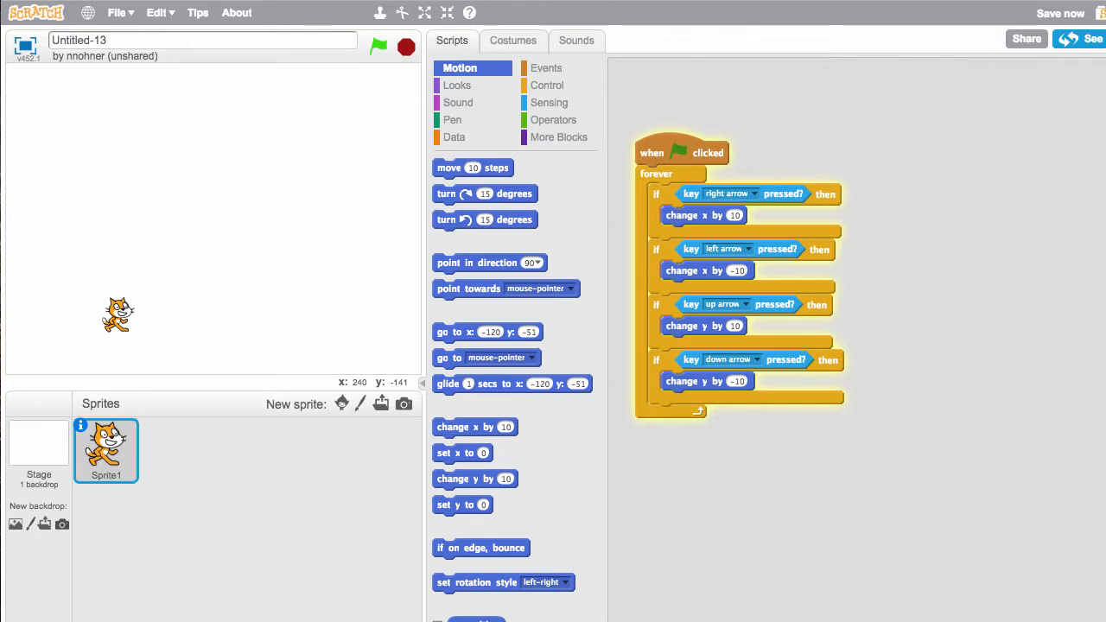
# Add point-in-direction blocks so the right-arrow branch faces 90 and the left-arrow branch faces -90.
pyautogui.moveTo(488, 263); pyautogui.dragTo(613, 263)
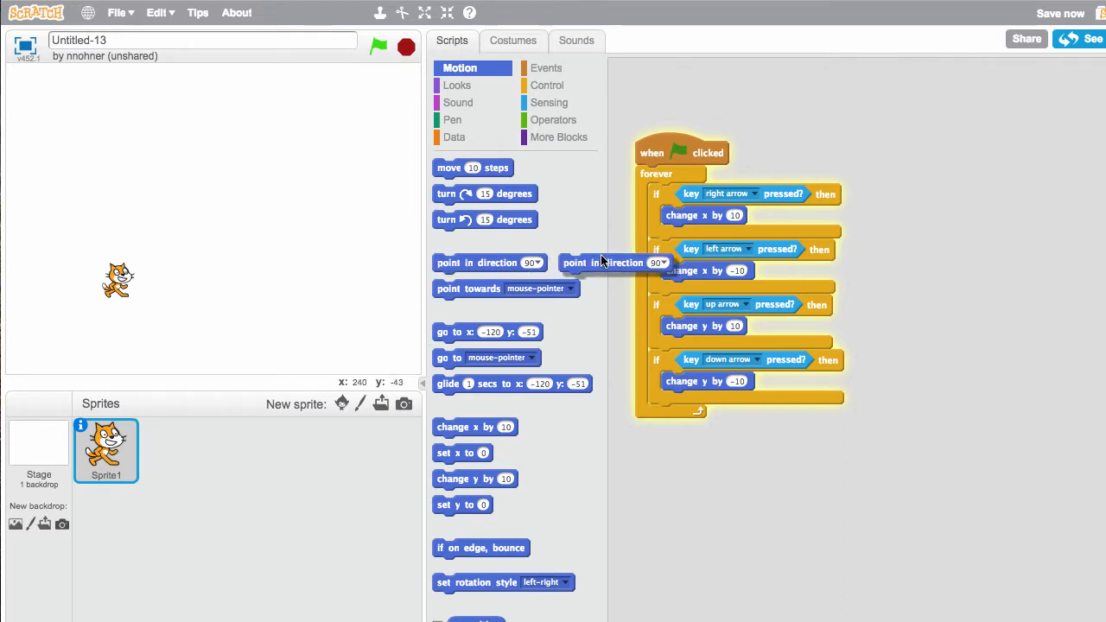
pyautogui.click(760, 269)
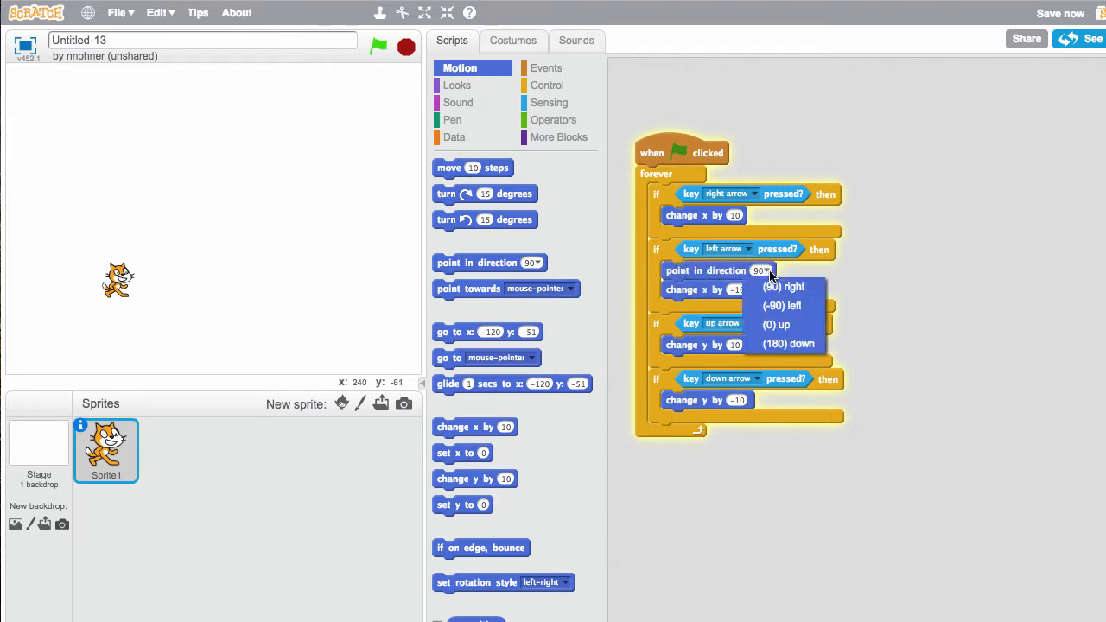
pyautogui.click(781, 304)
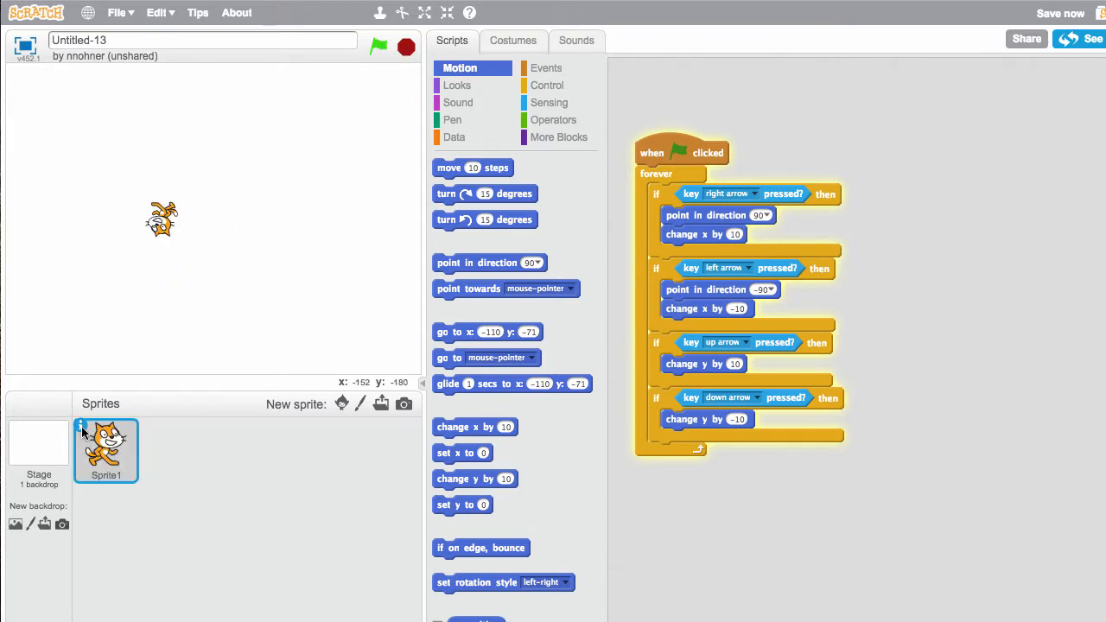
pyautogui.click(85, 428)
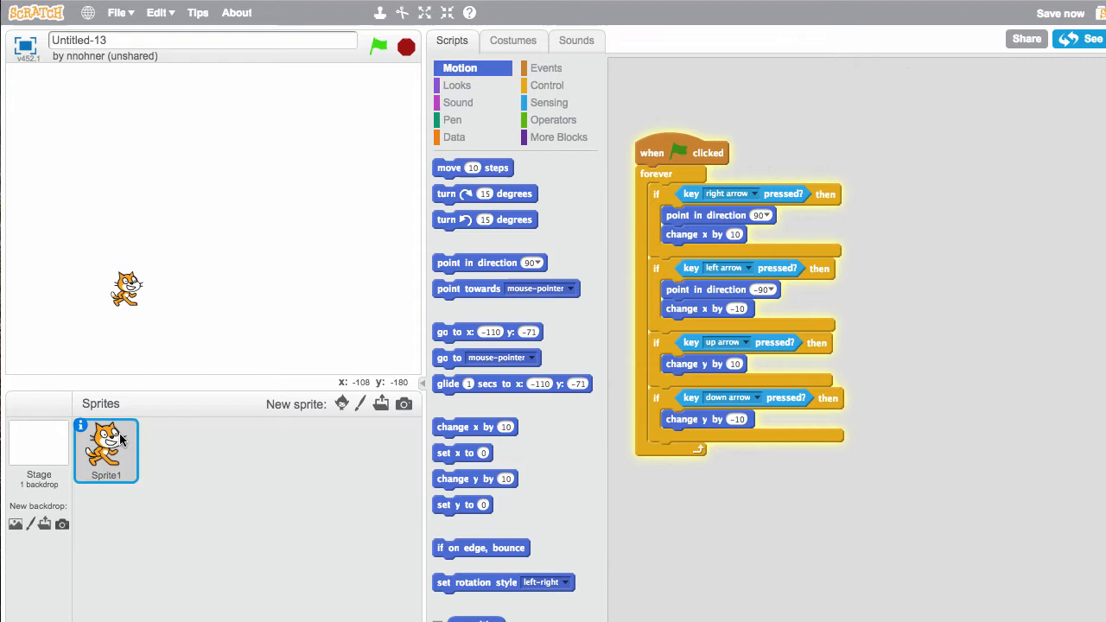
# Start a new painted sprite and draw a filled yellow circle for the coin body.
pyautogui.moveTo(127, 286); pyautogui.dragTo(80, 320)
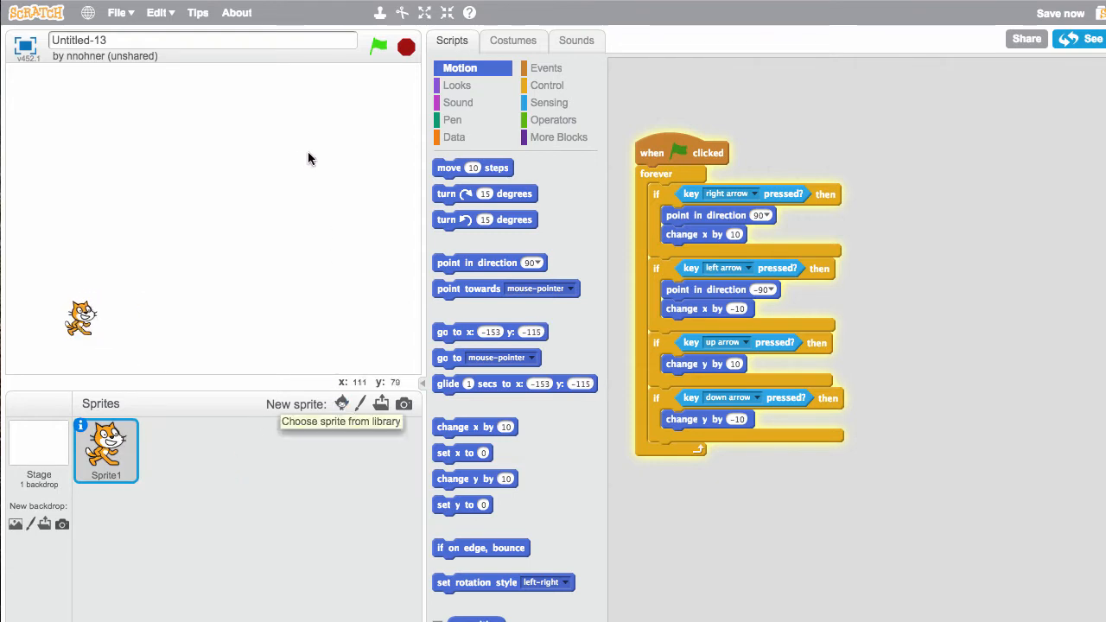
pyautogui.click(359, 403)
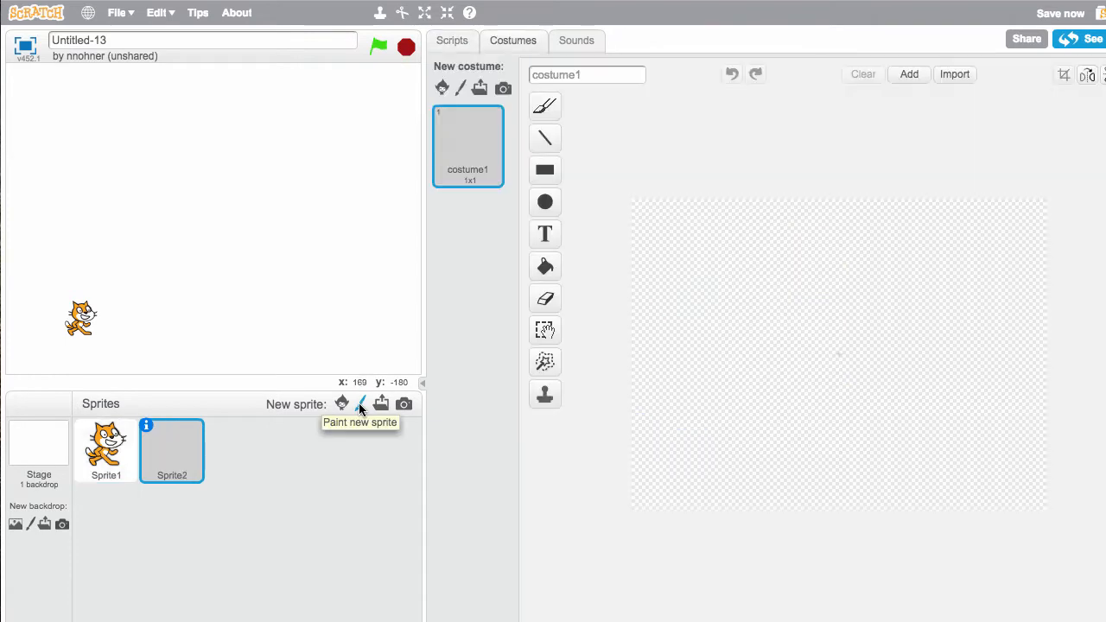
pyautogui.click(544, 201)
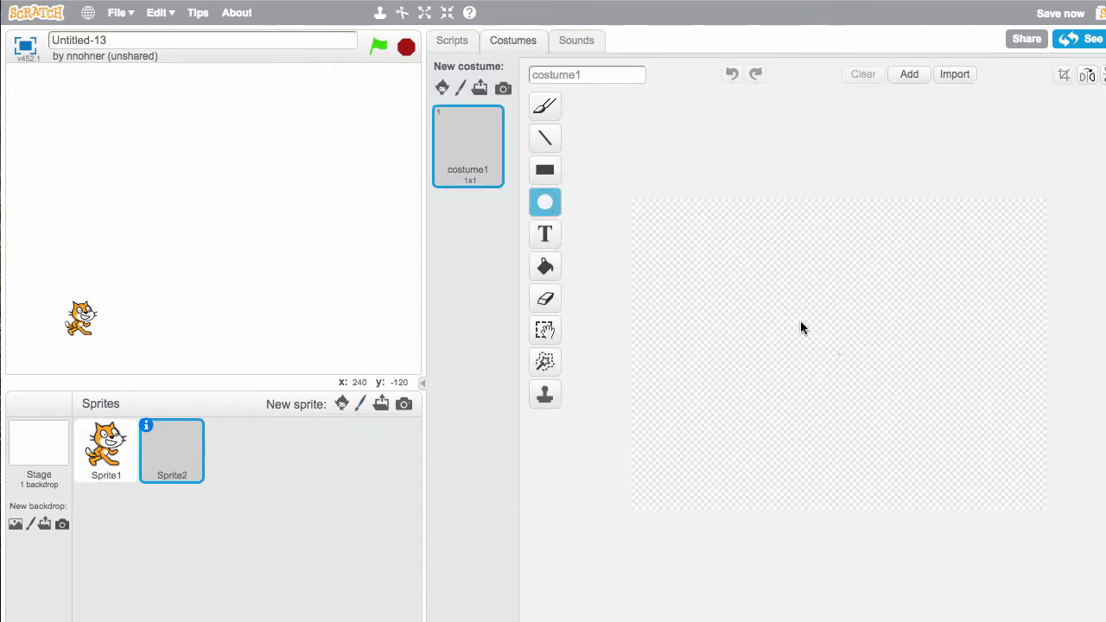
pyautogui.moveTo(802, 329); pyautogui.dragTo(877, 396)
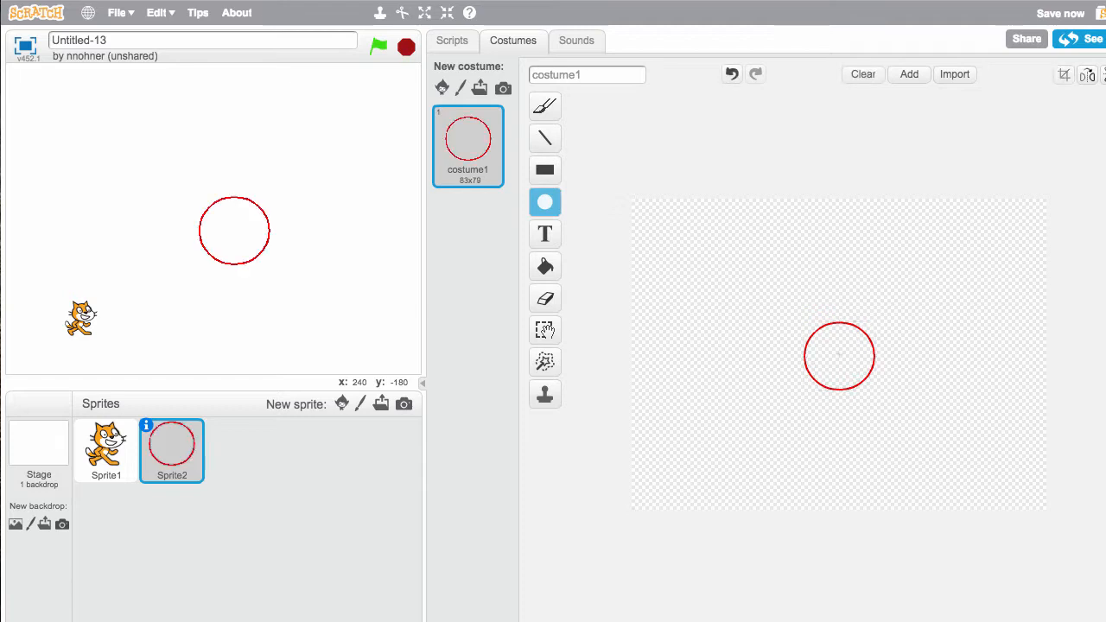
pyautogui.click(860, 72)
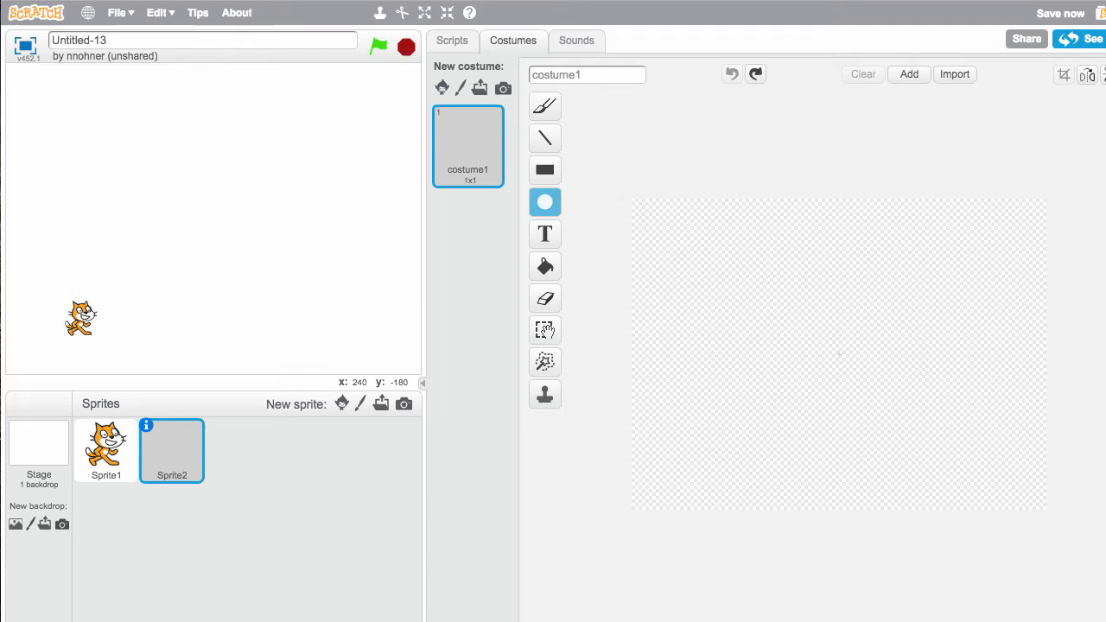
pyautogui.moveTo(786, 300)
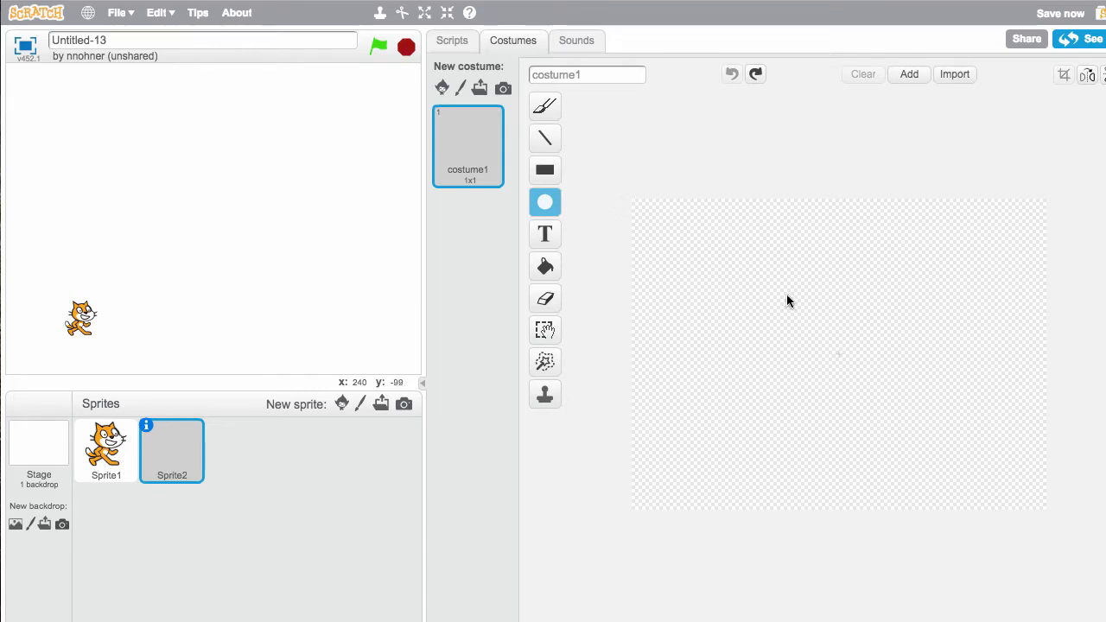
pyautogui.moveTo(786, 301); pyautogui.dragTo(894, 415)
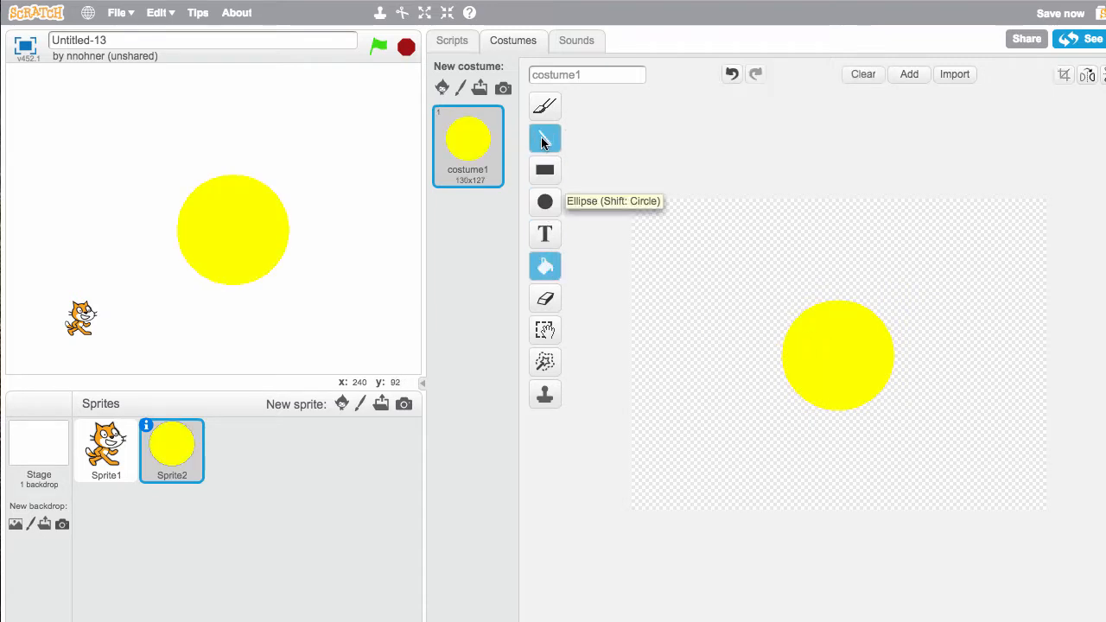
# Draw a black dollar sign on the coin with the brush.
pyautogui.click(544, 106)
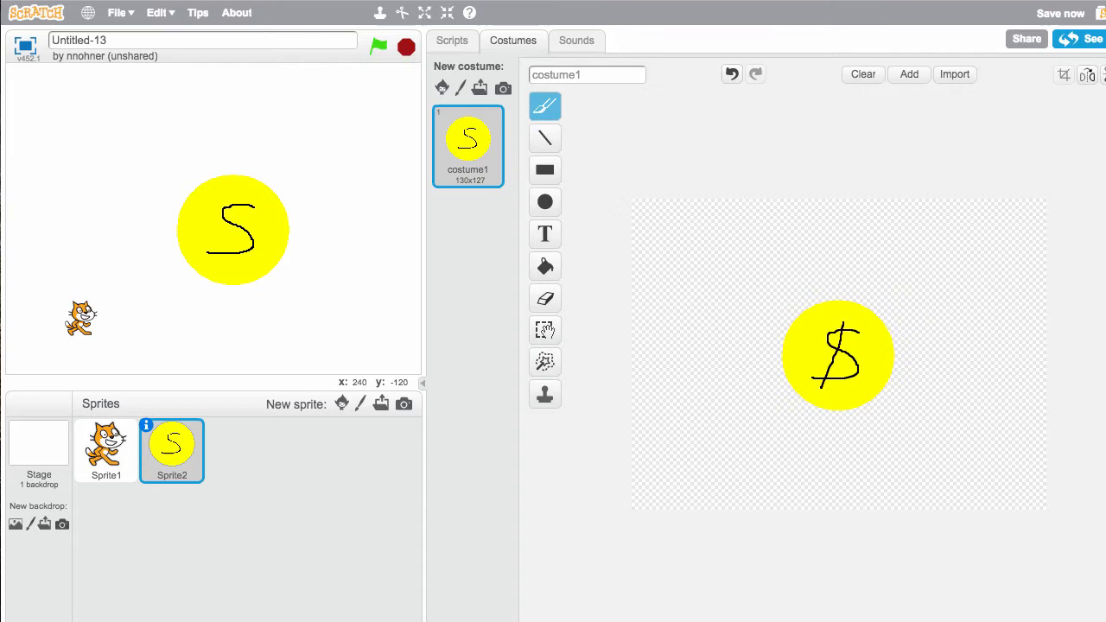
pyautogui.moveTo(842, 325); pyautogui.dragTo(833, 388)
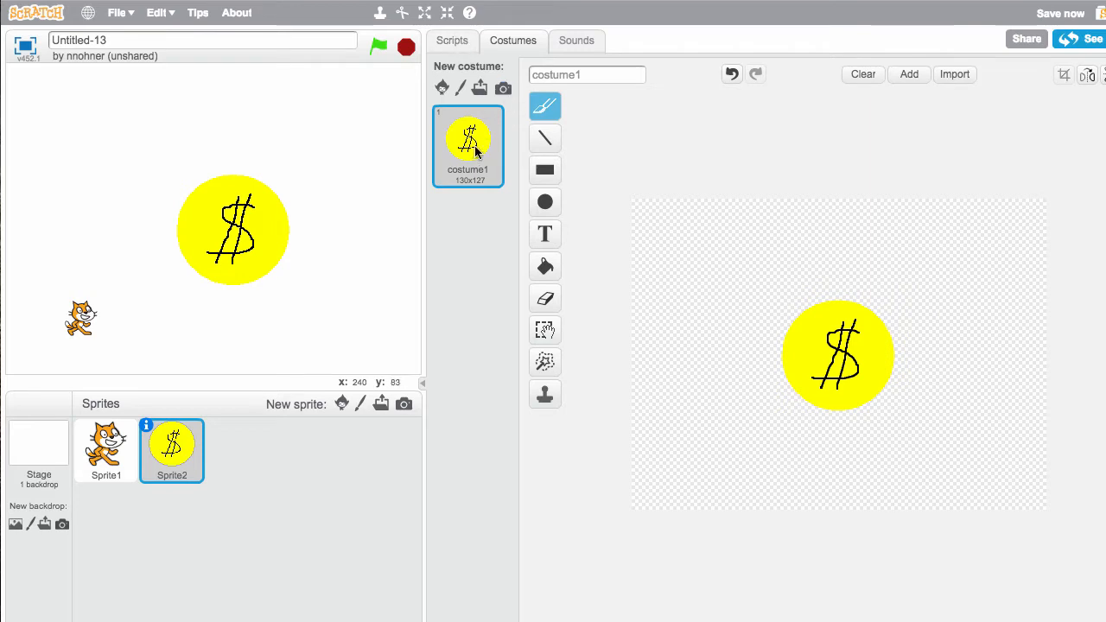
# Duplicate the coin costume twice, squeezing each copy progressively narrower.
pyautogui.rightClick(469, 142)
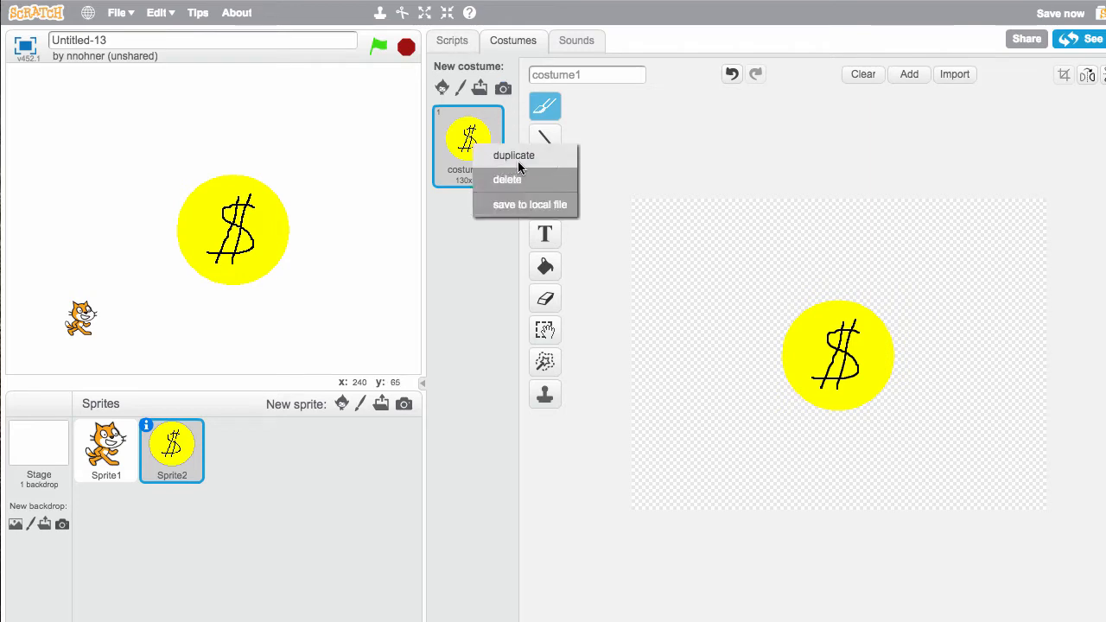
pyautogui.click(513, 156)
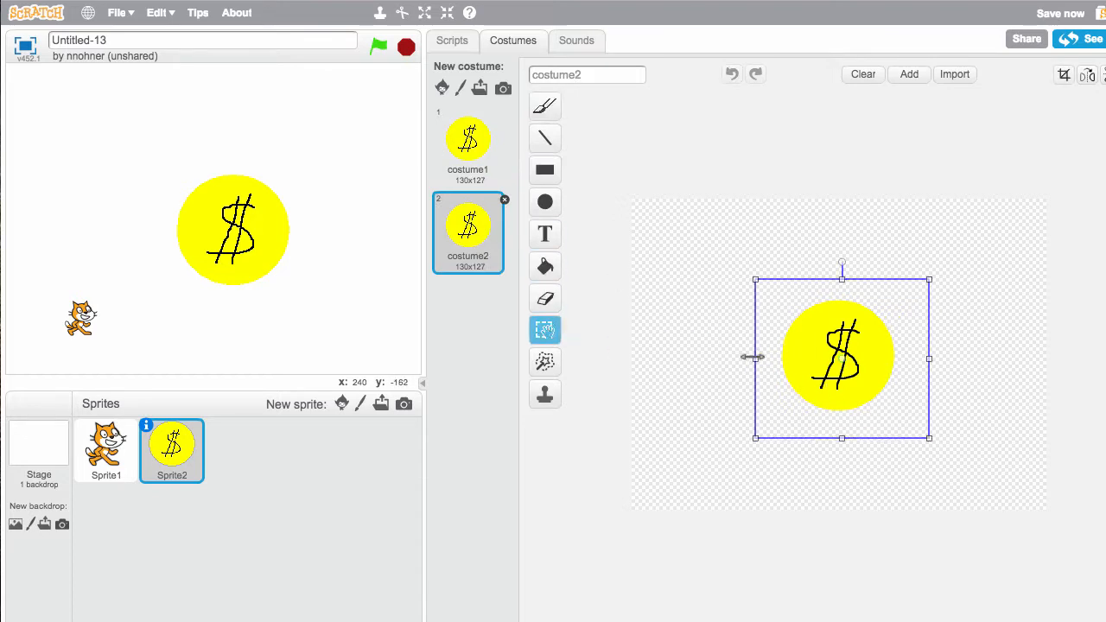
pyautogui.moveTo(753, 355); pyautogui.dragTo(798, 356)
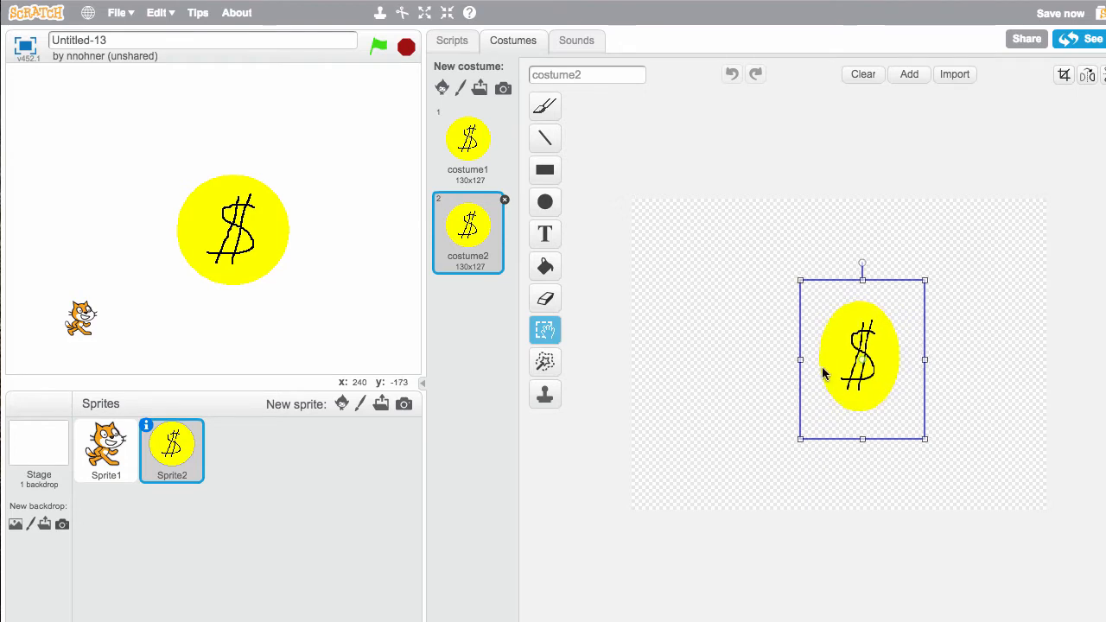
pyautogui.rightClick(467, 228)
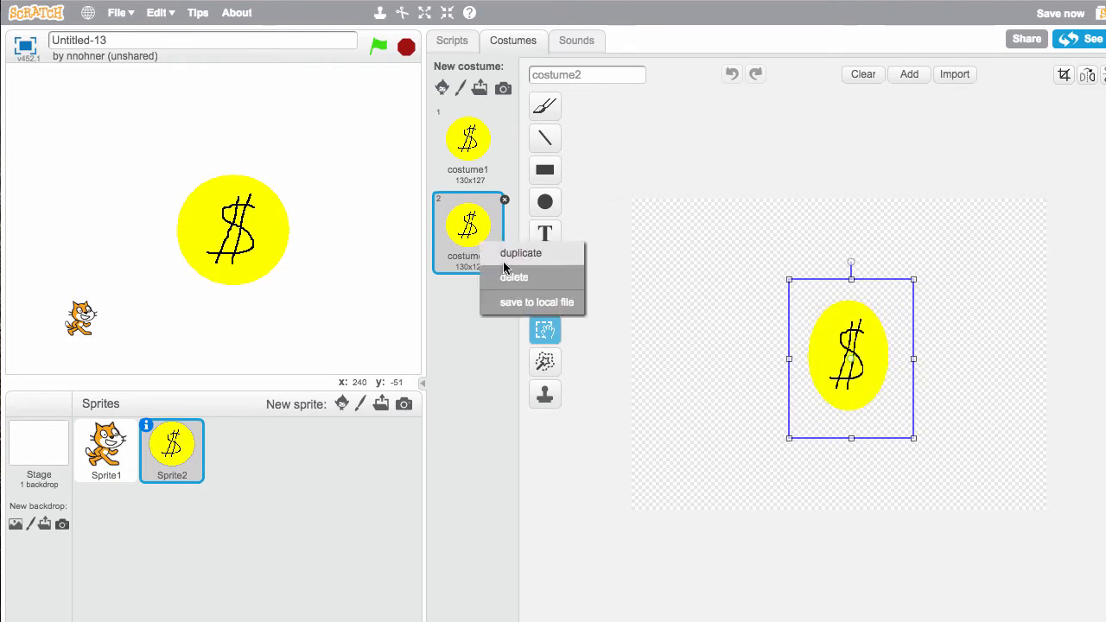
pyautogui.click(520, 252)
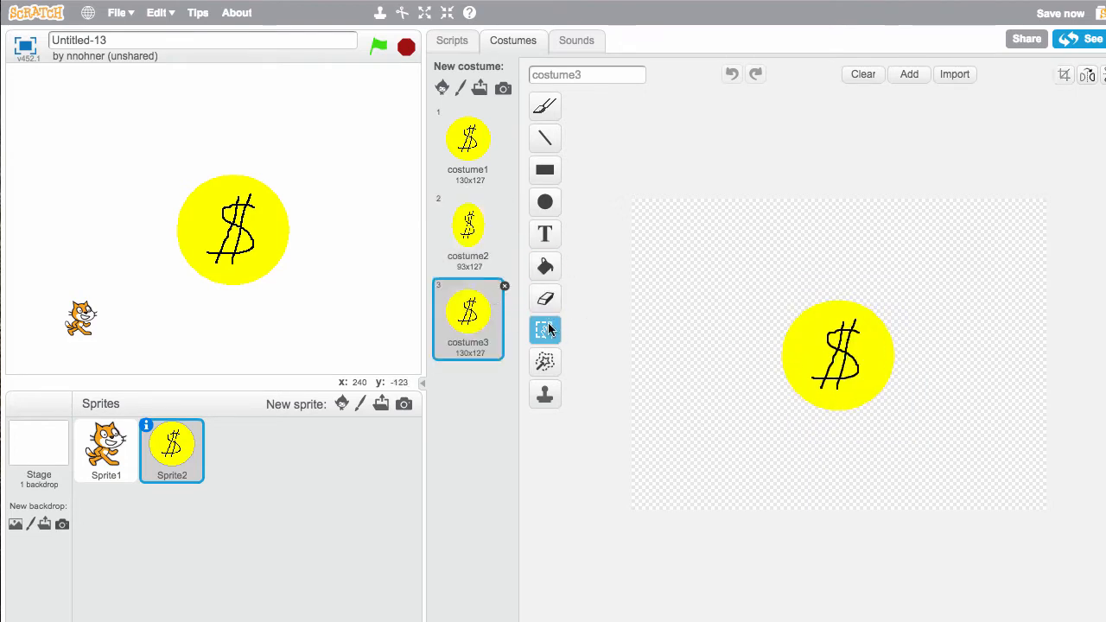
pyautogui.click(544, 328)
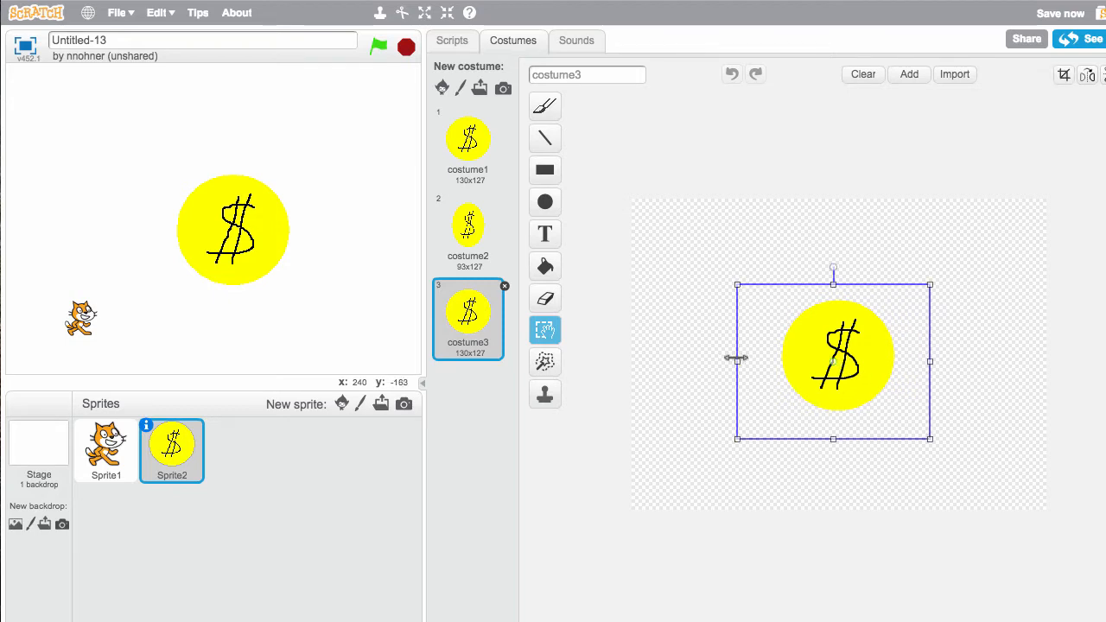
pyautogui.moveTo(736, 357); pyautogui.dragTo(836, 358)
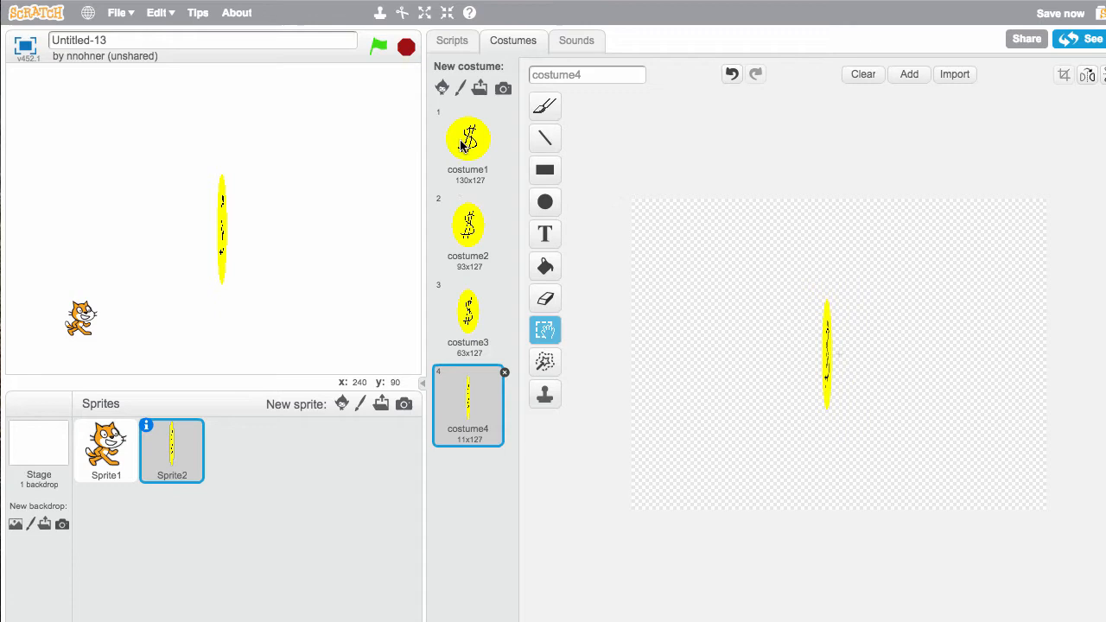
# Step through the coin costumes to check the narrowing, ready to duplicate the third.
pyautogui.click(467, 142)
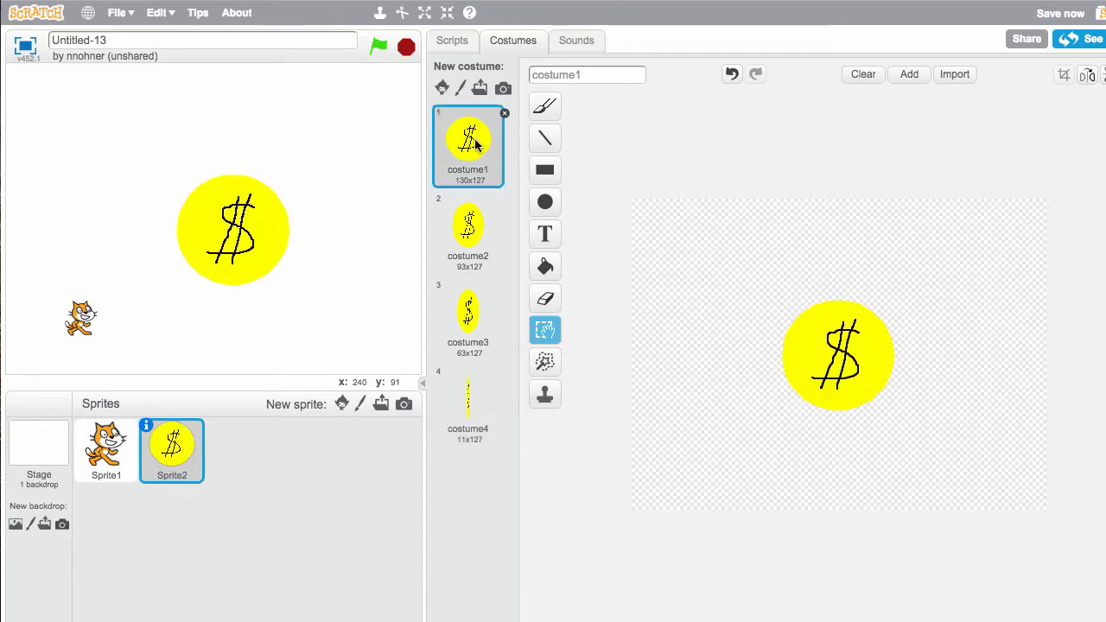
pyautogui.click(466, 228)
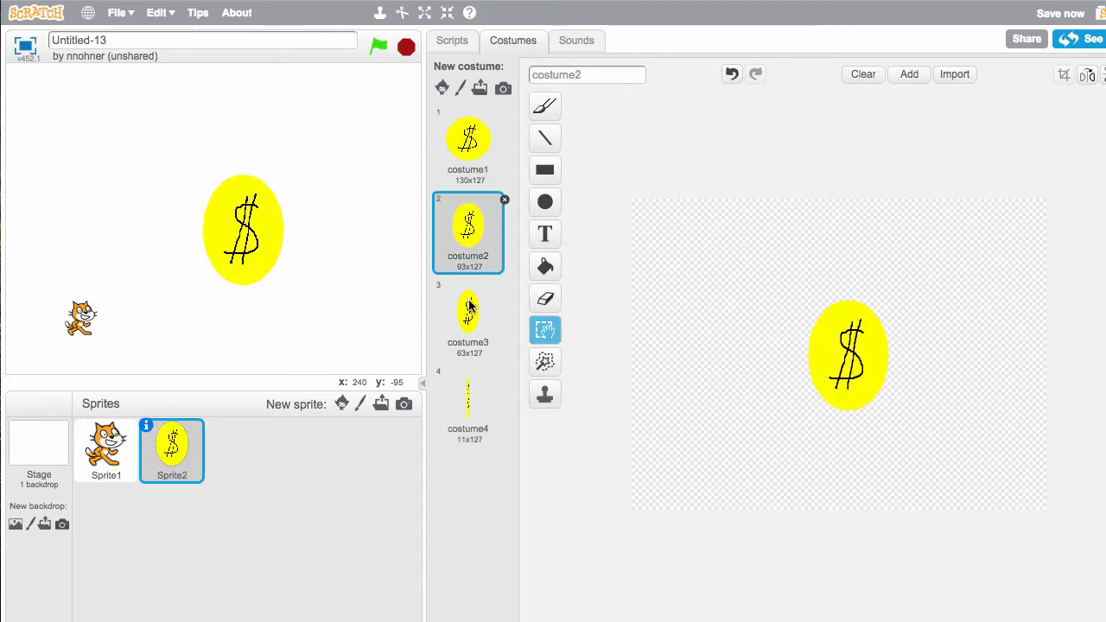
pyautogui.click(466, 406)
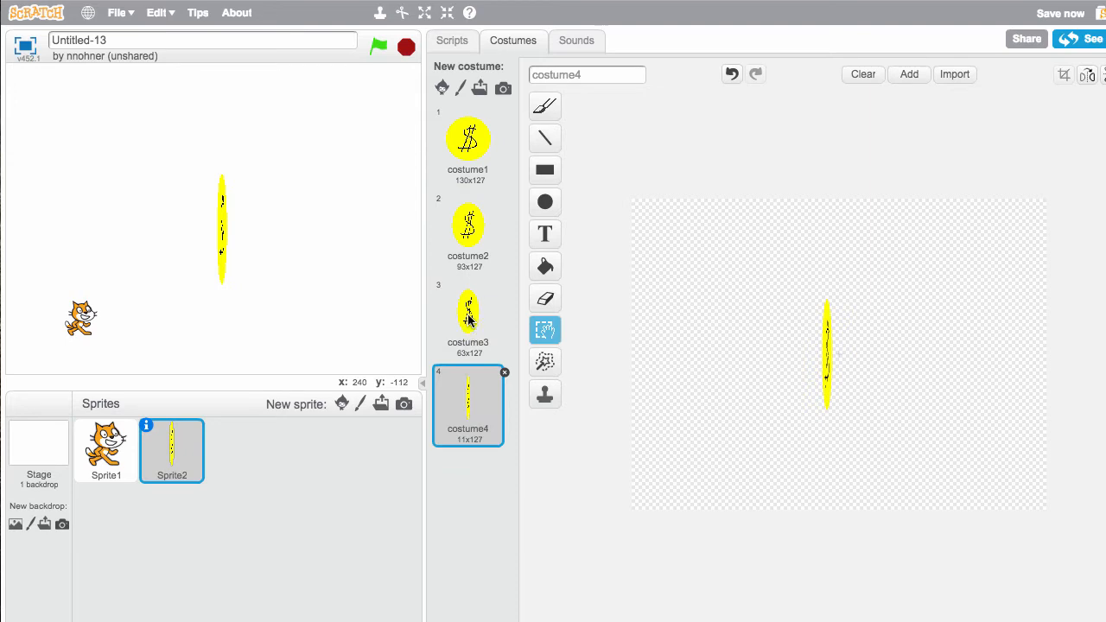
pyautogui.rightClick(466, 314)
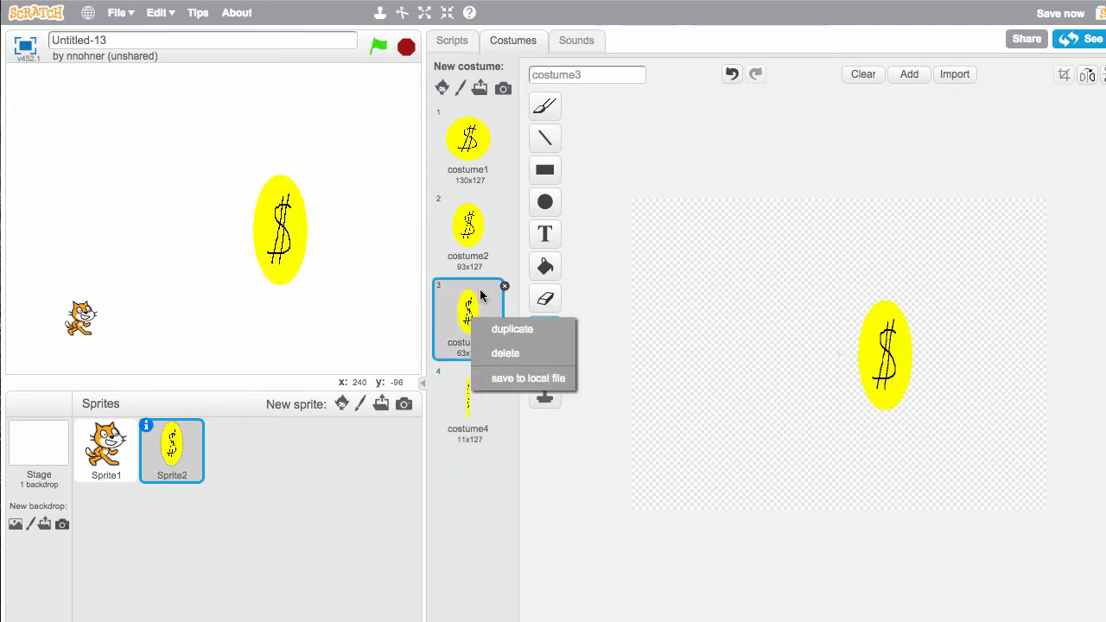
pyautogui.moveTo(497, 327)
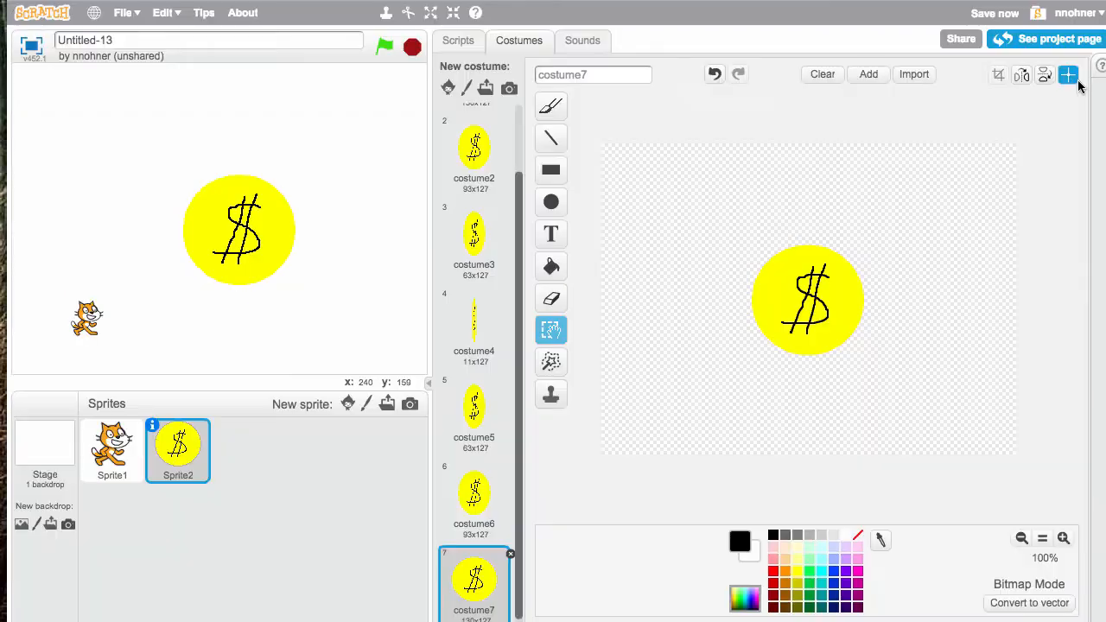
pyautogui.moveTo(1067, 76)
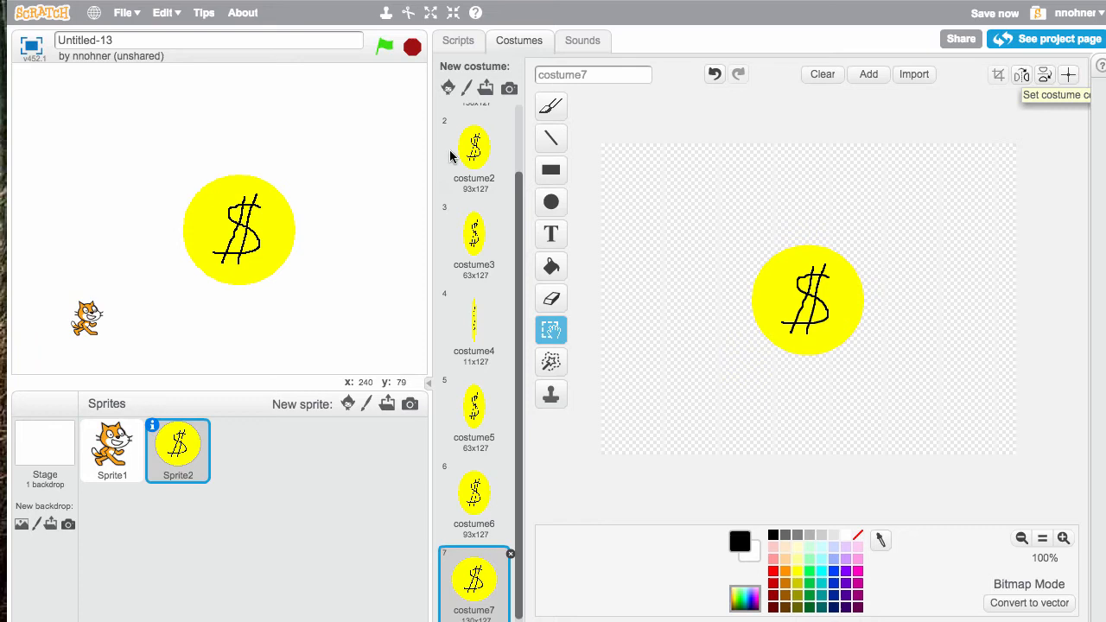
# Set the costume centre on the middle of the coin.
pyautogui.click(1068, 75)
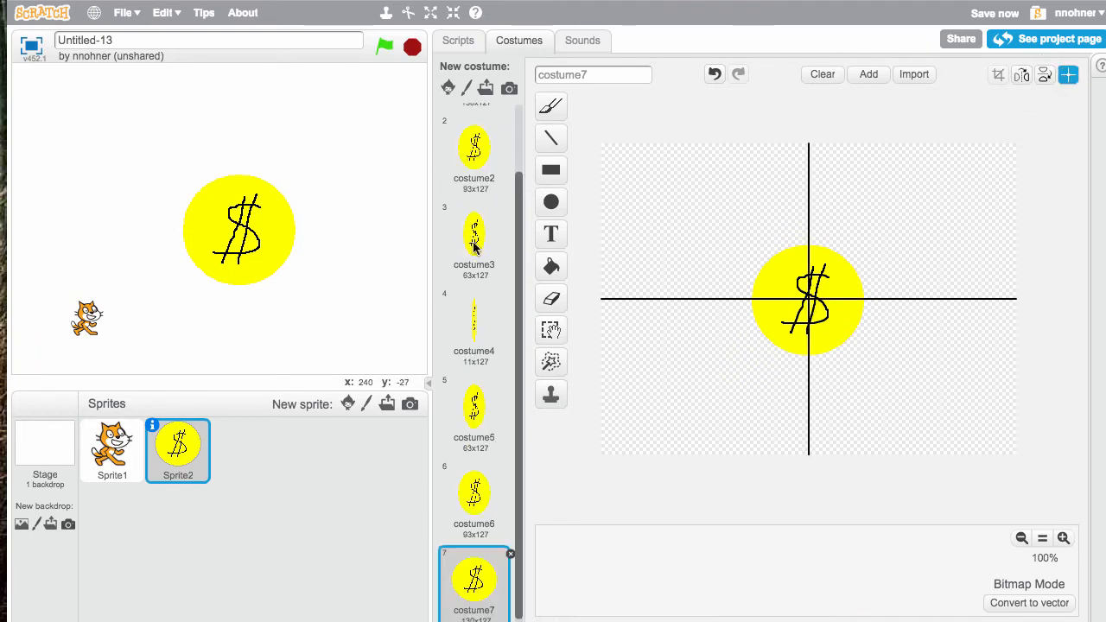
pyautogui.click(473, 233)
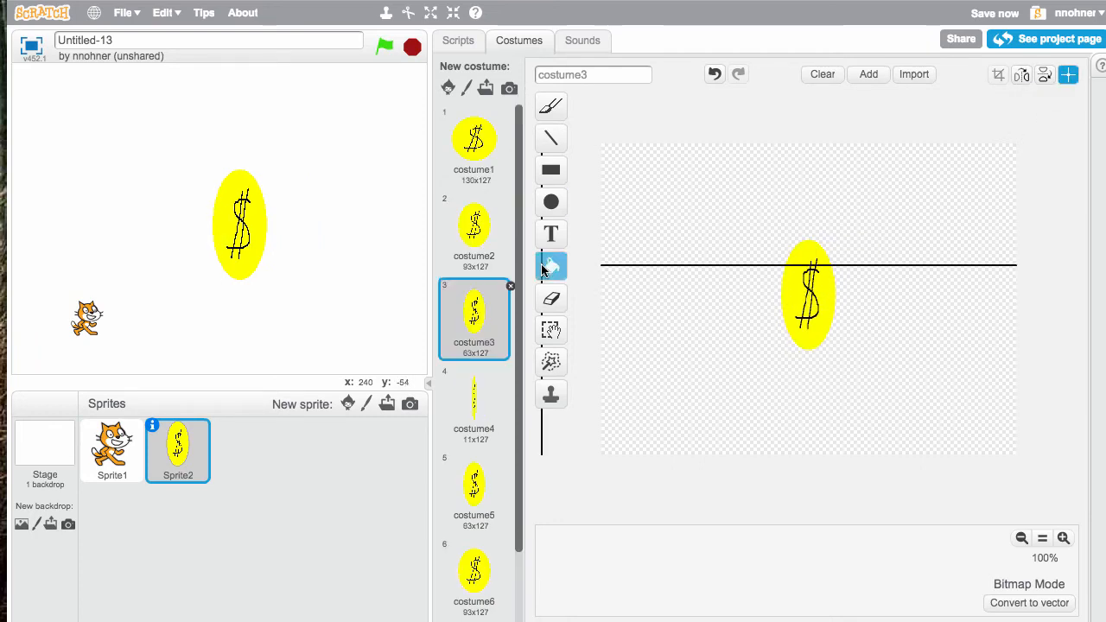
# Review the spin costumes from round to edge-on to full width, then return to Scripts.
pyautogui.click(473, 141)
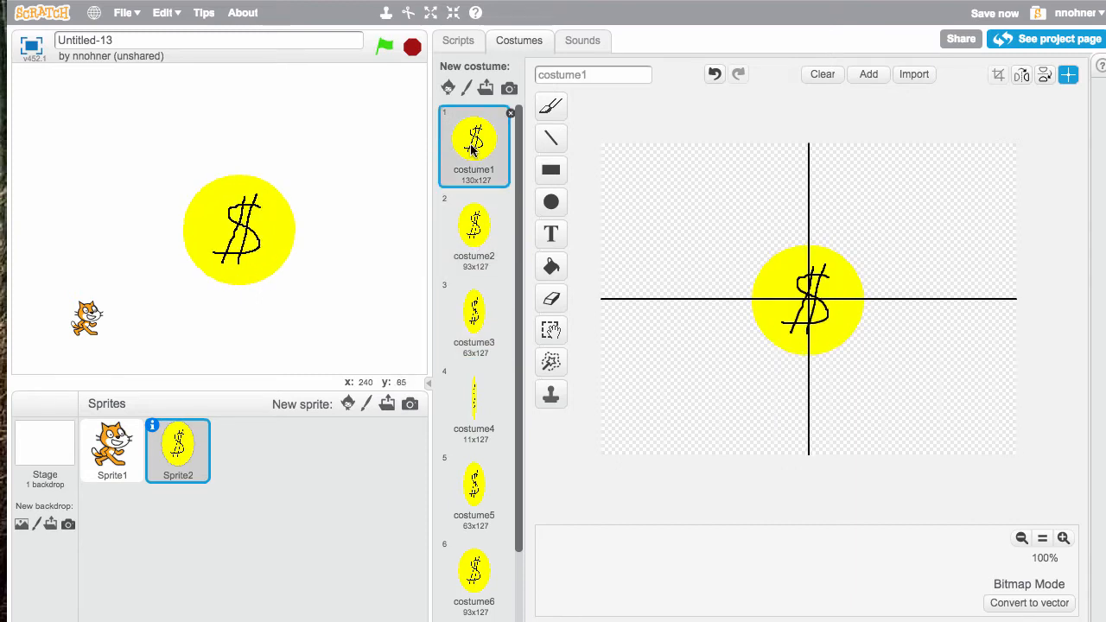
pyautogui.click(473, 228)
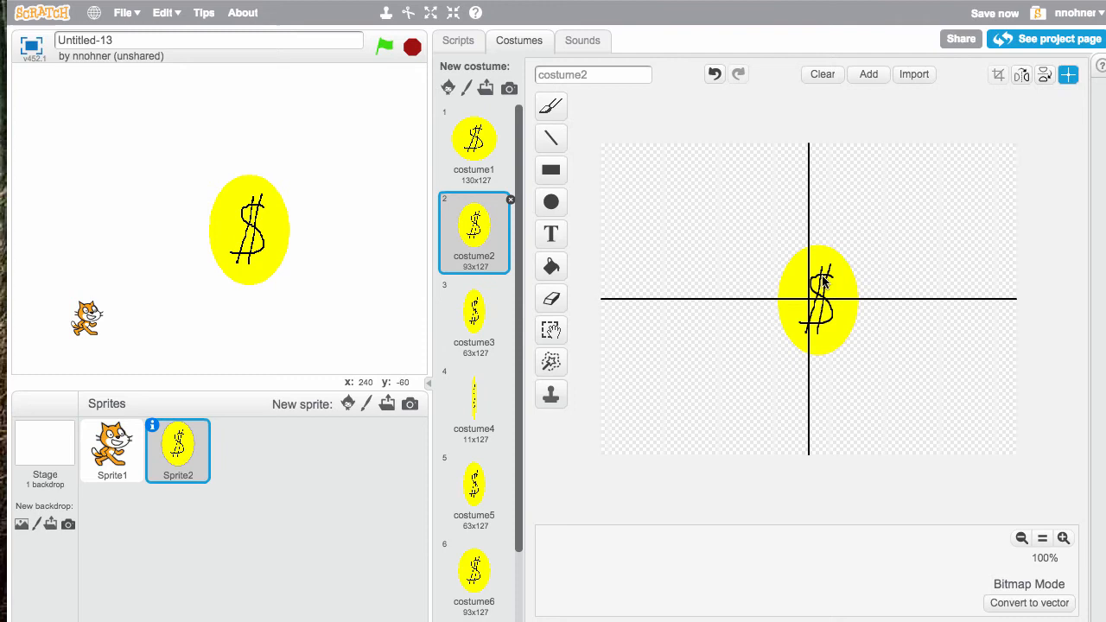
pyautogui.click(473, 311)
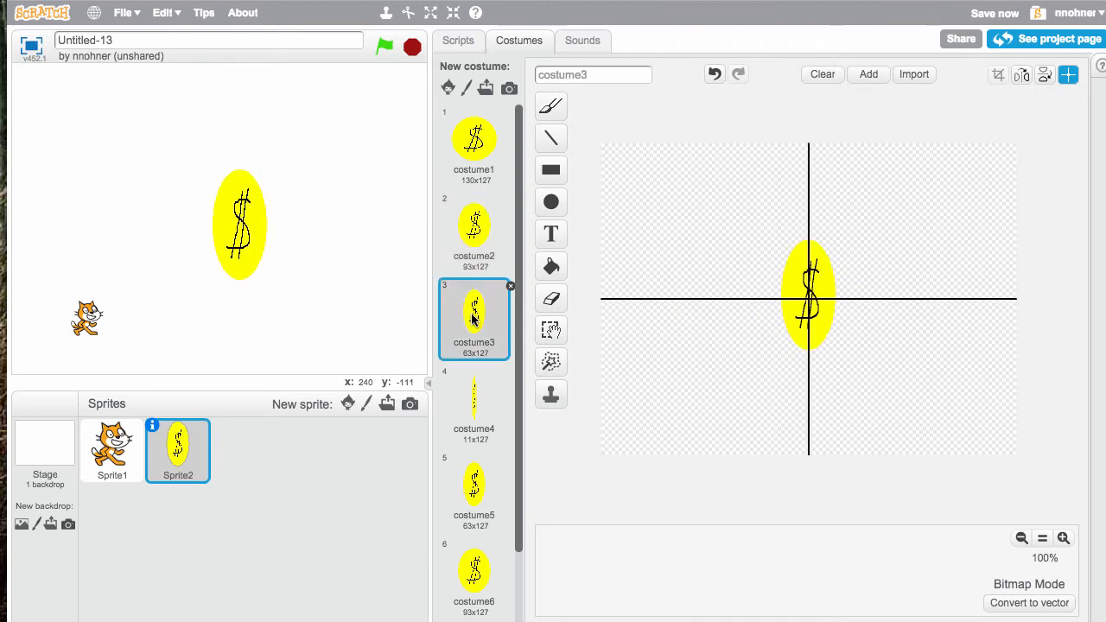
pyautogui.click(473, 400)
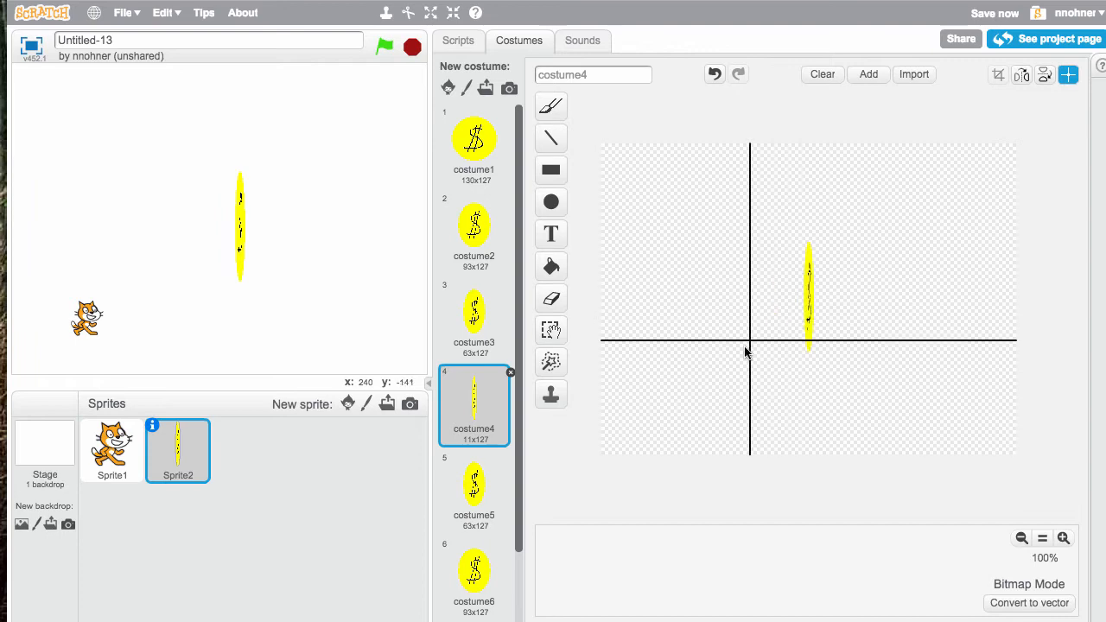
pyautogui.click(474, 484)
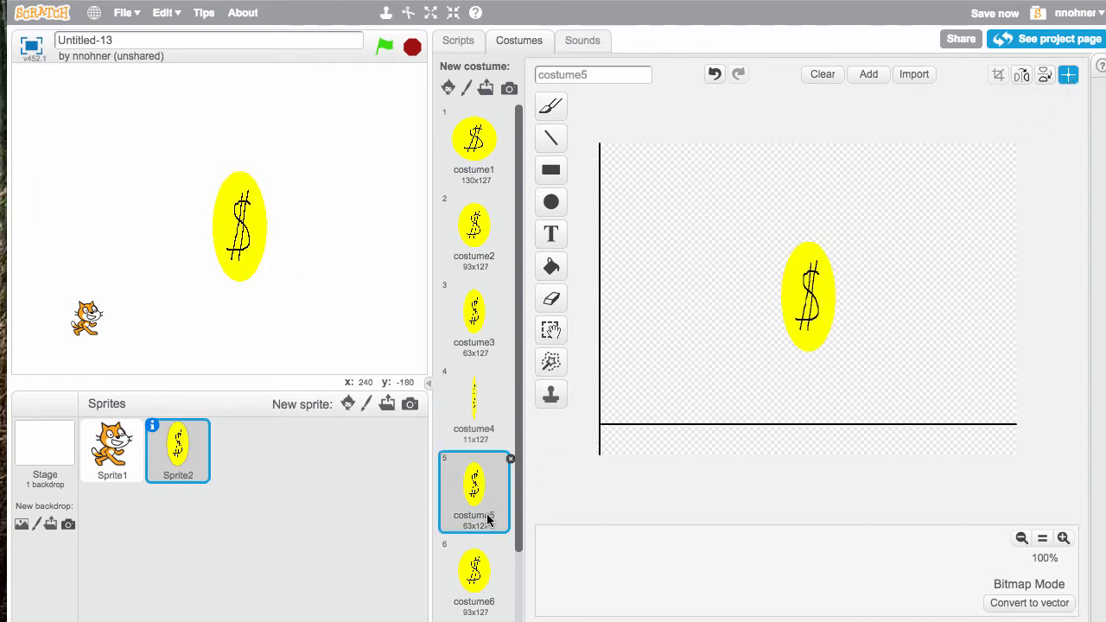
pyautogui.click(473, 574)
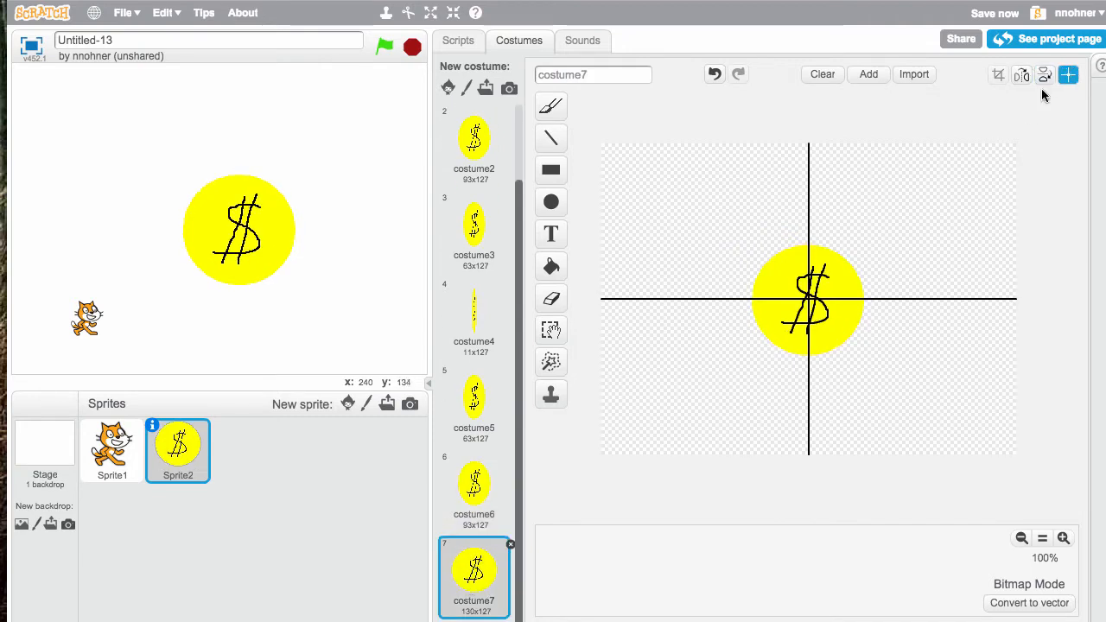
pyautogui.click(457, 40)
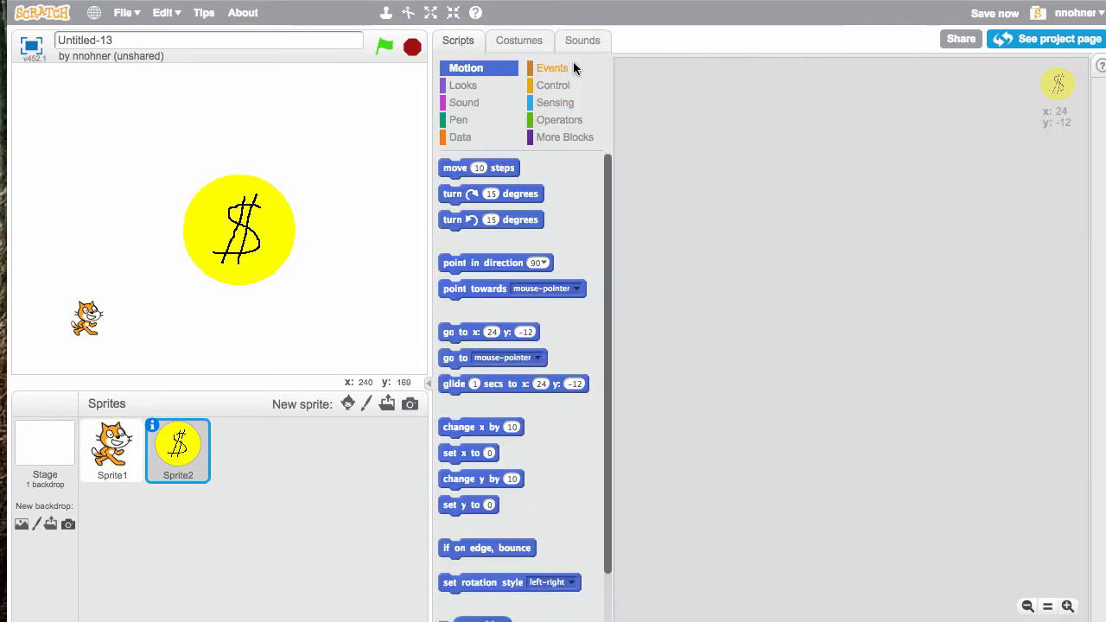
pyautogui.moveTo(344, 297)
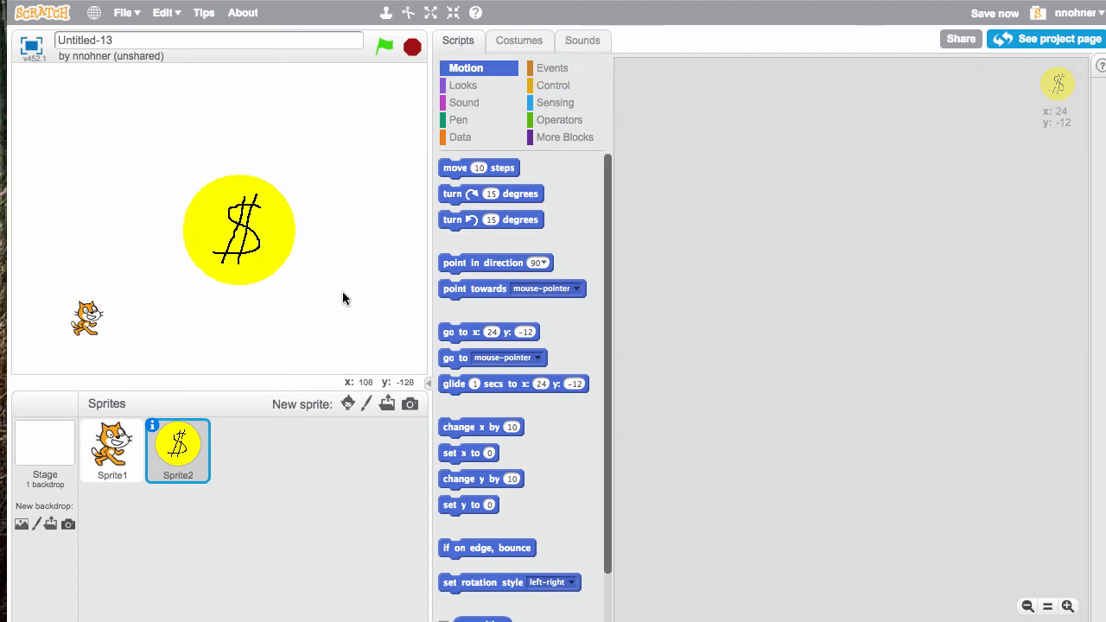
# Under when flag clicked, add a forever loop containing next costume and a short wait.
pyautogui.click(555, 85)
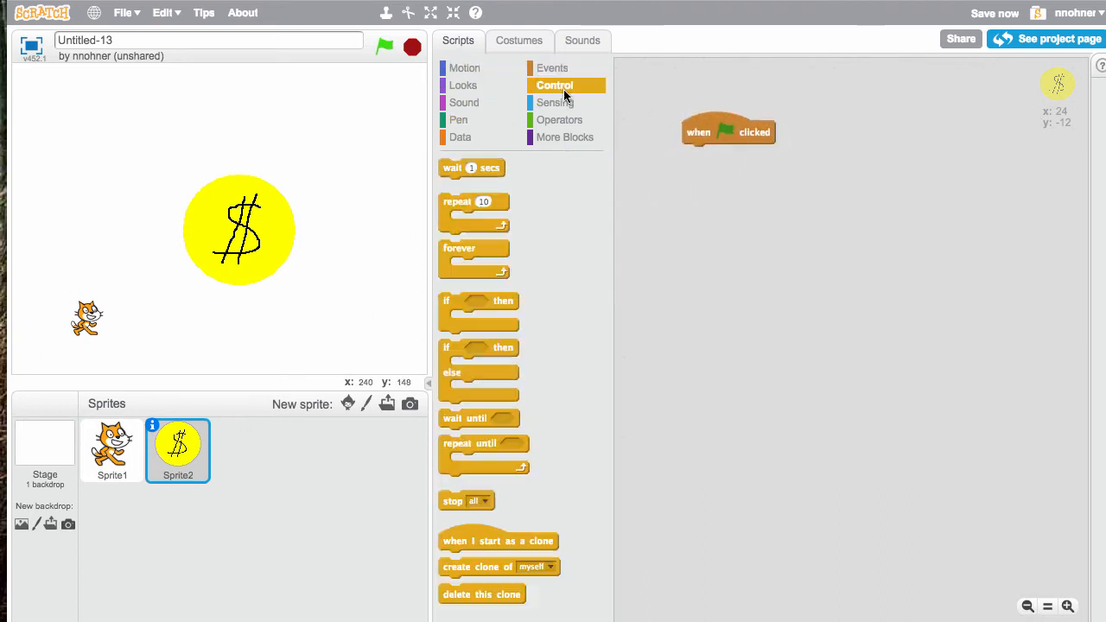
pyautogui.moveTo(474, 259); pyautogui.dragTo(717, 152)
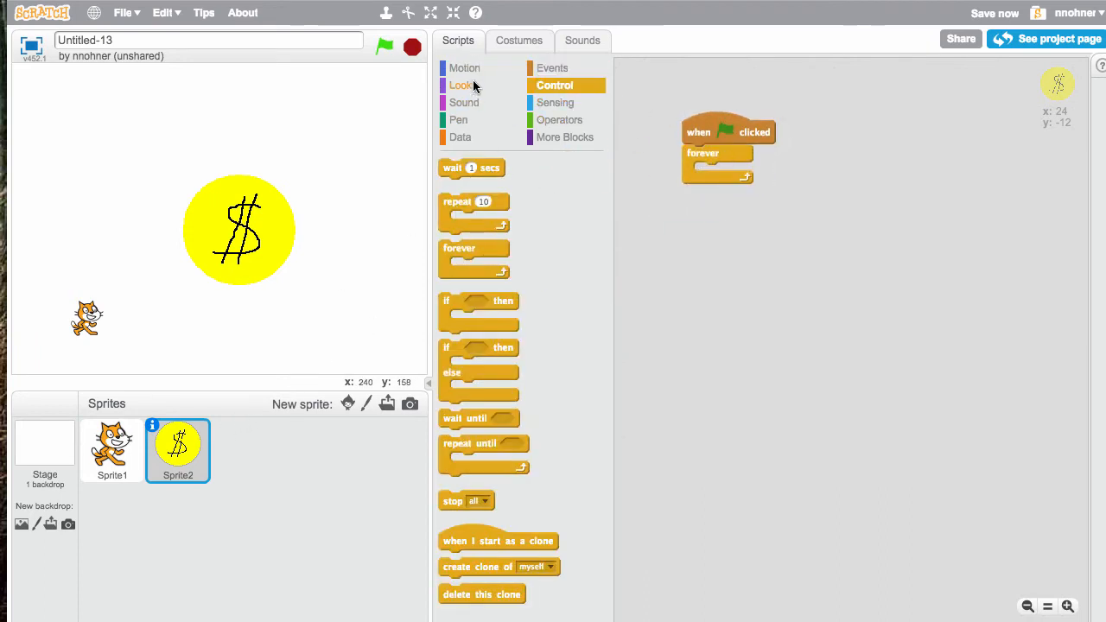
pyautogui.click(463, 85)
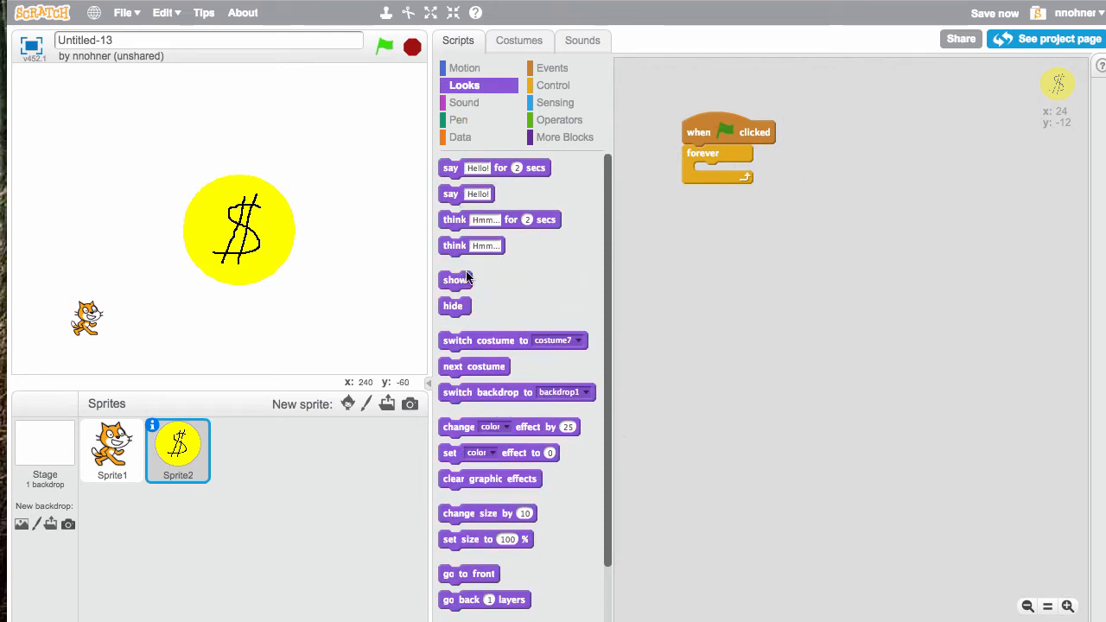
pyautogui.moveTo(473, 366); pyautogui.dragTo(729, 173)
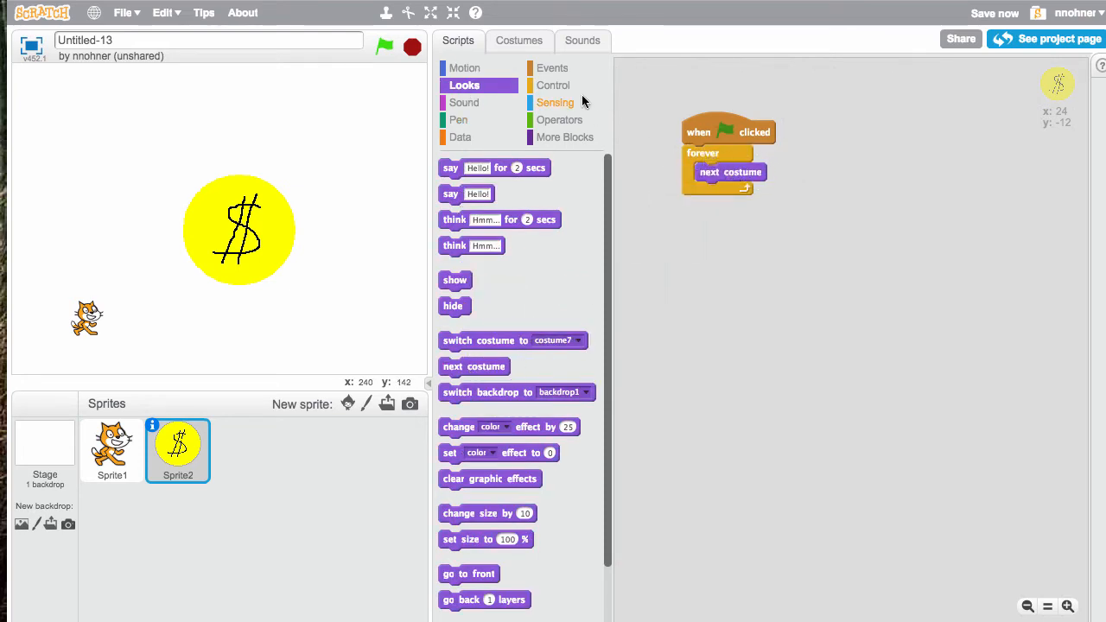
pyautogui.click(553, 85)
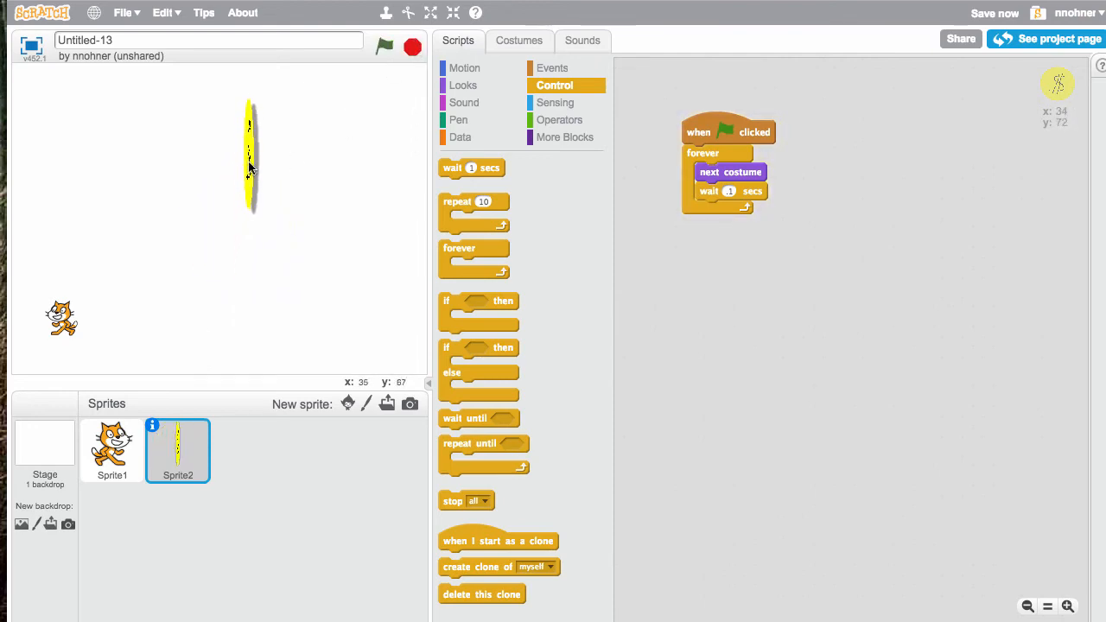
# Run and stop the project to watch the coin spin.
pyautogui.click(383, 47)
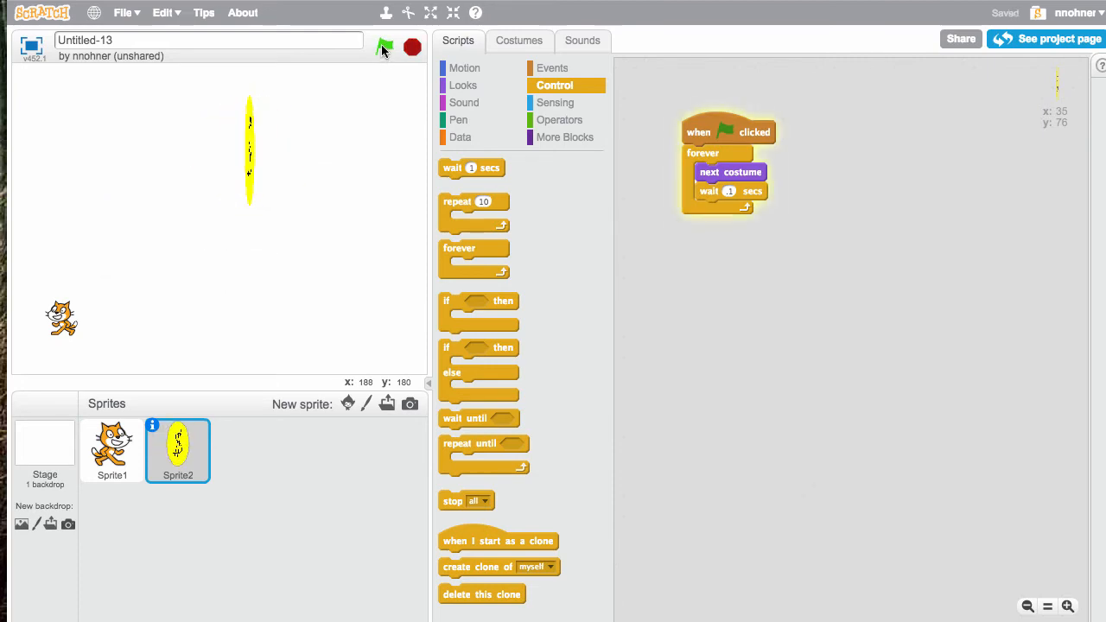
pyautogui.click(384, 46)
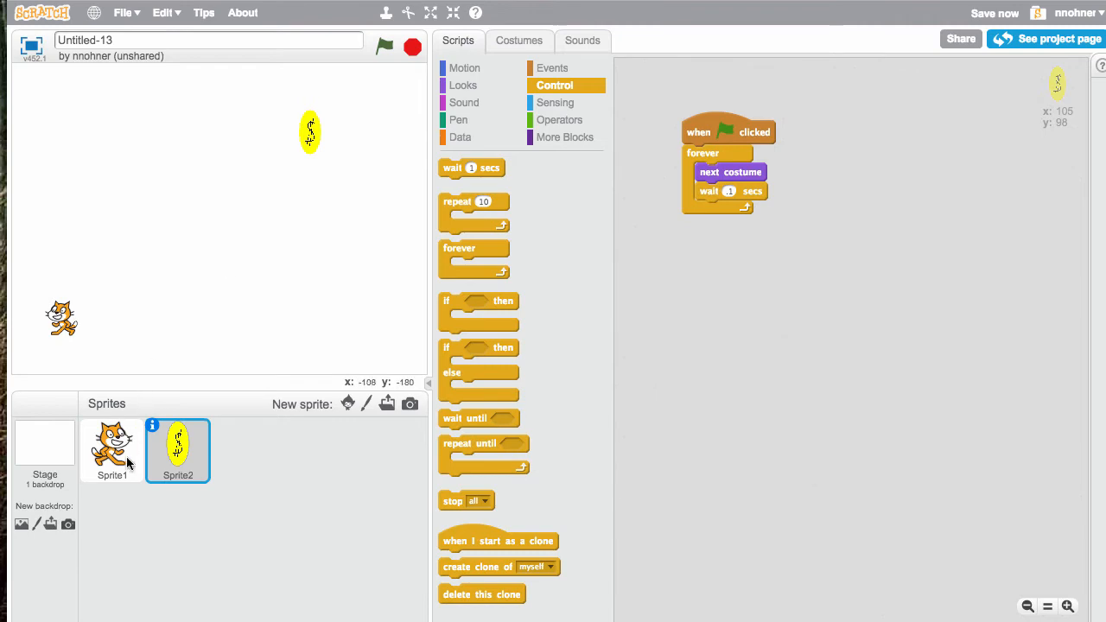
# Run the project to test the cat against the spinning coin, then stop it.
pyautogui.click(110, 449)
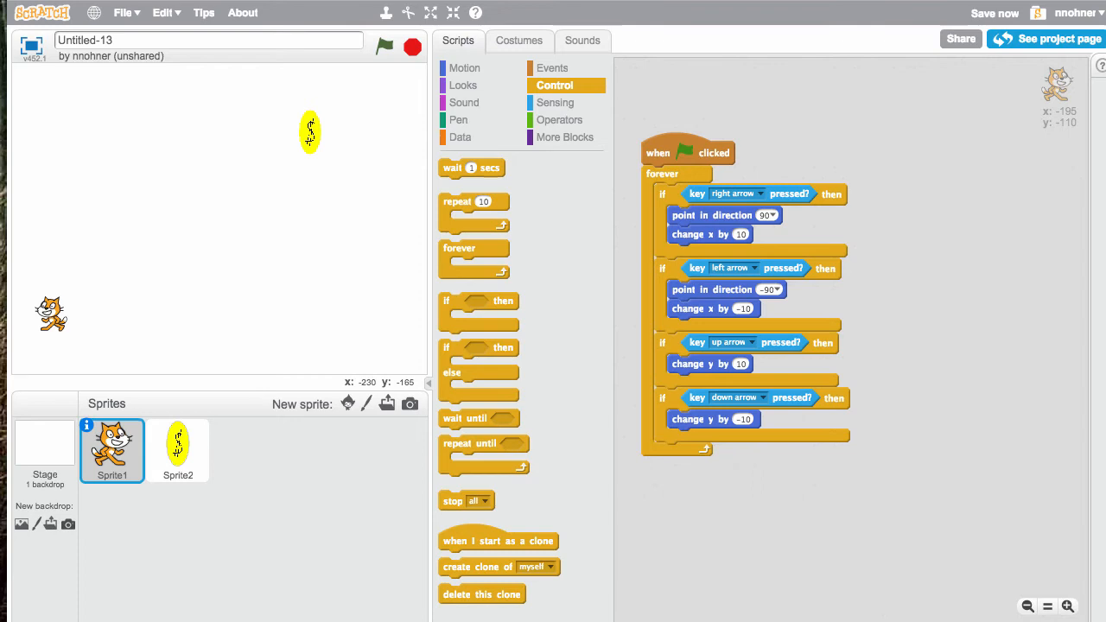
pyautogui.moveTo(230, 183)
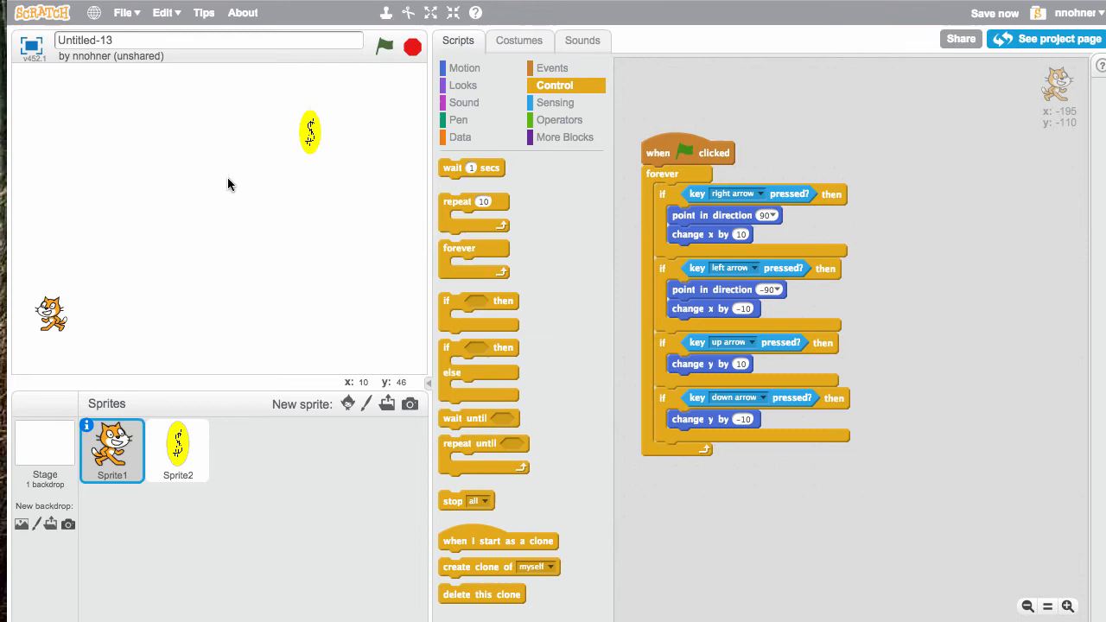
pyautogui.click(384, 46)
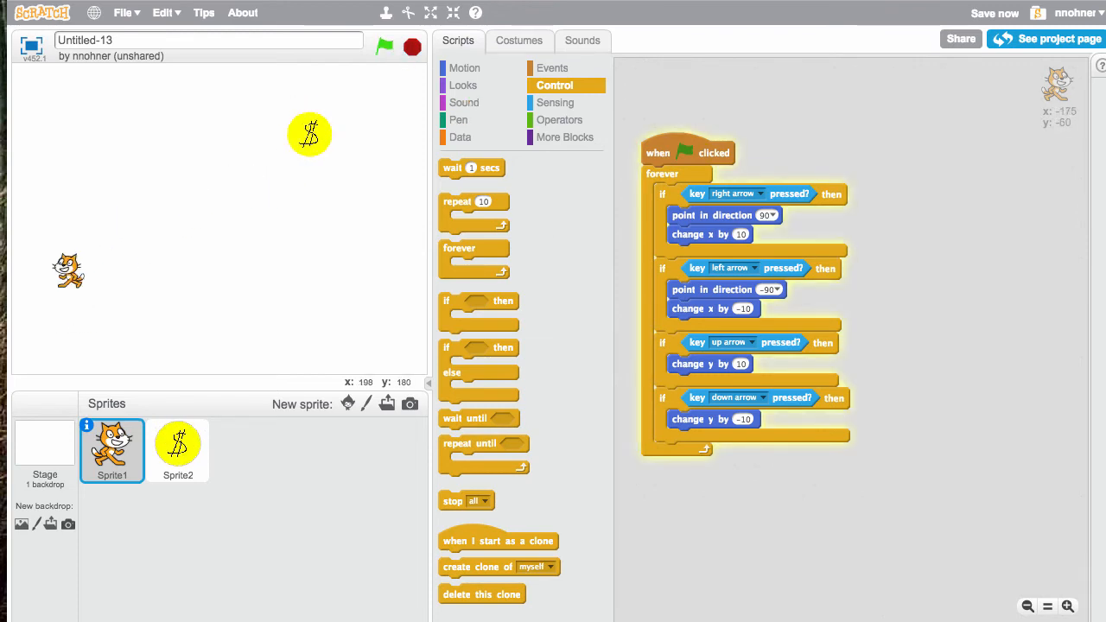
pyautogui.click(176, 449)
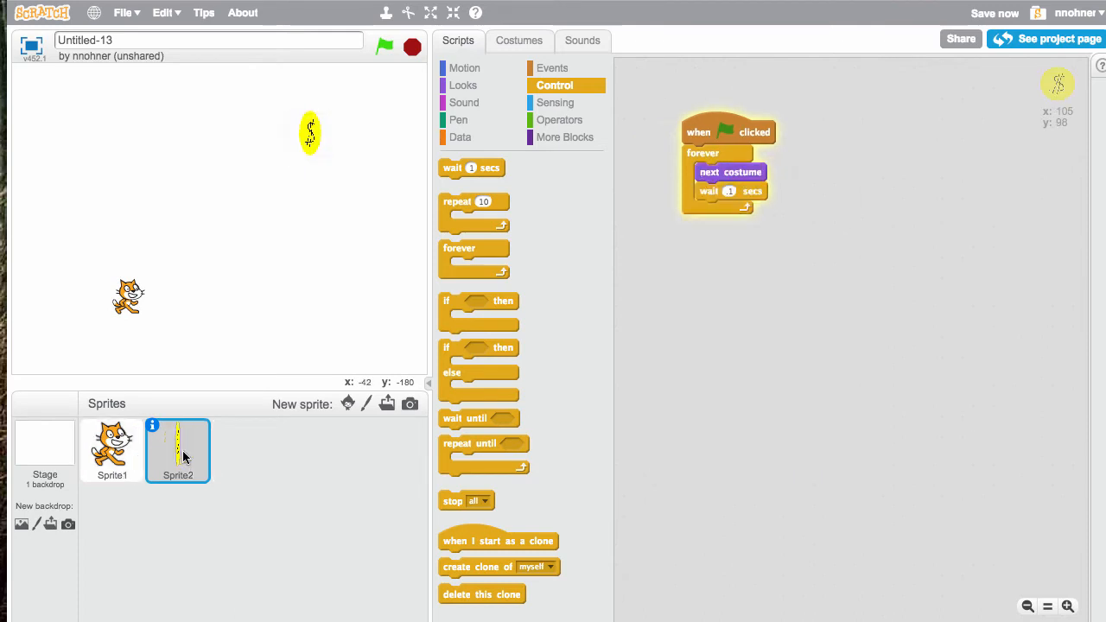
pyautogui.click(384, 46)
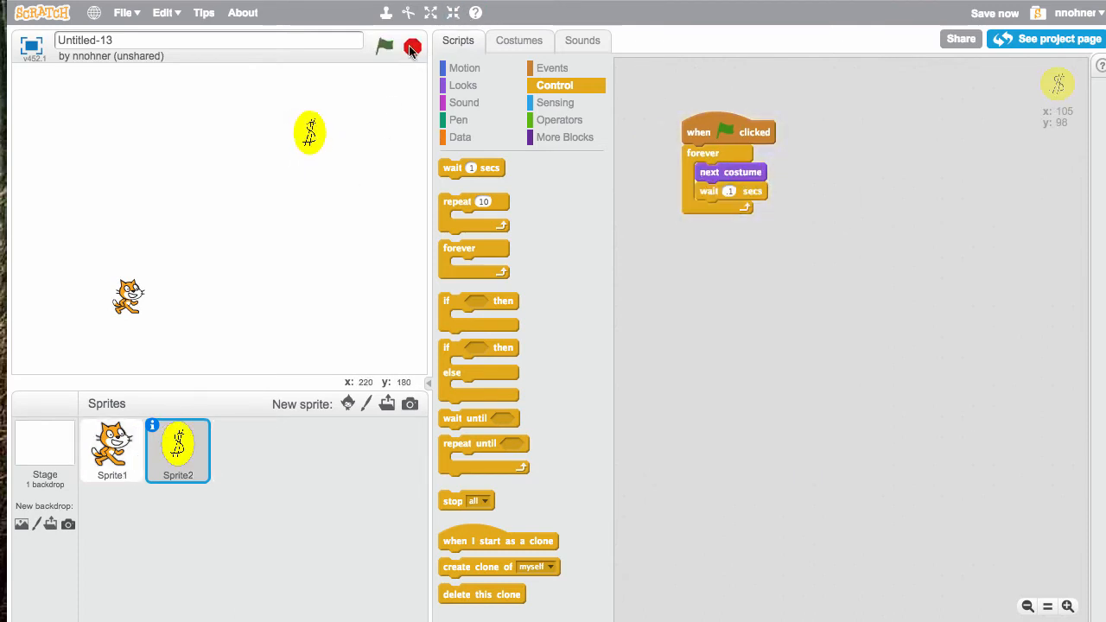
# Delete the copied coin sprite, then drag the cat onto the coin and back to the lower left.
pyautogui.rightClick(176, 442)
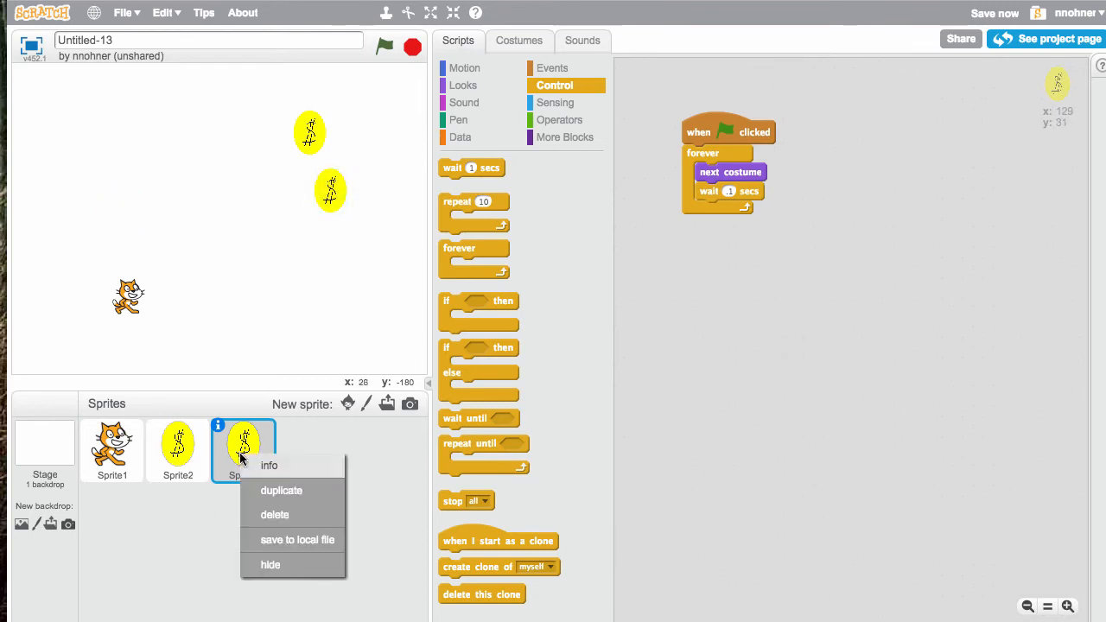
pyautogui.click(274, 515)
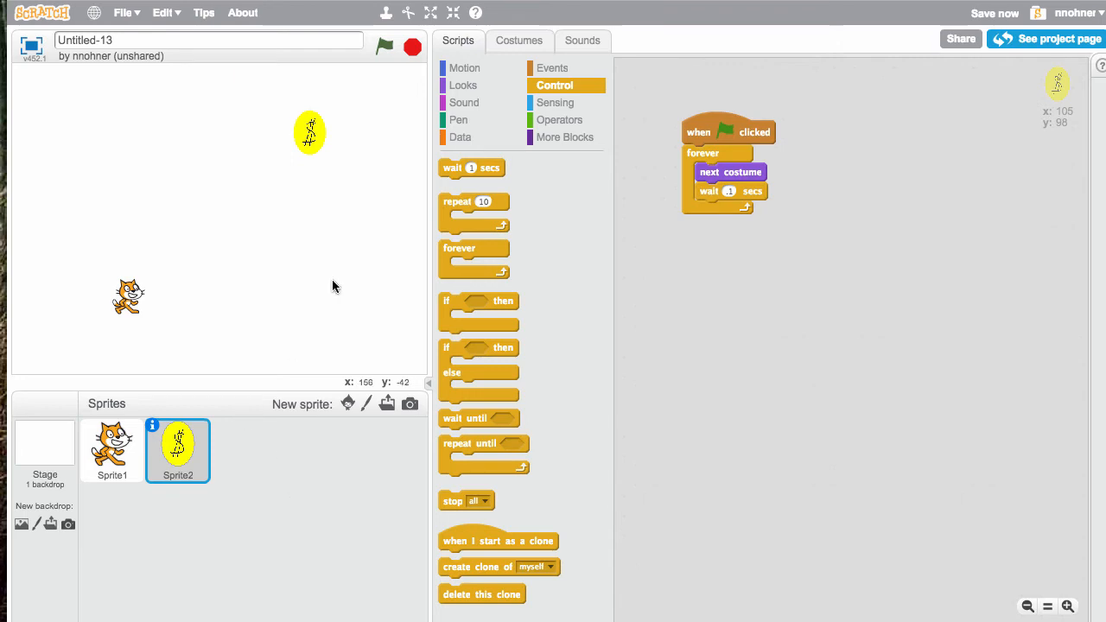
pyautogui.moveTo(124, 453)
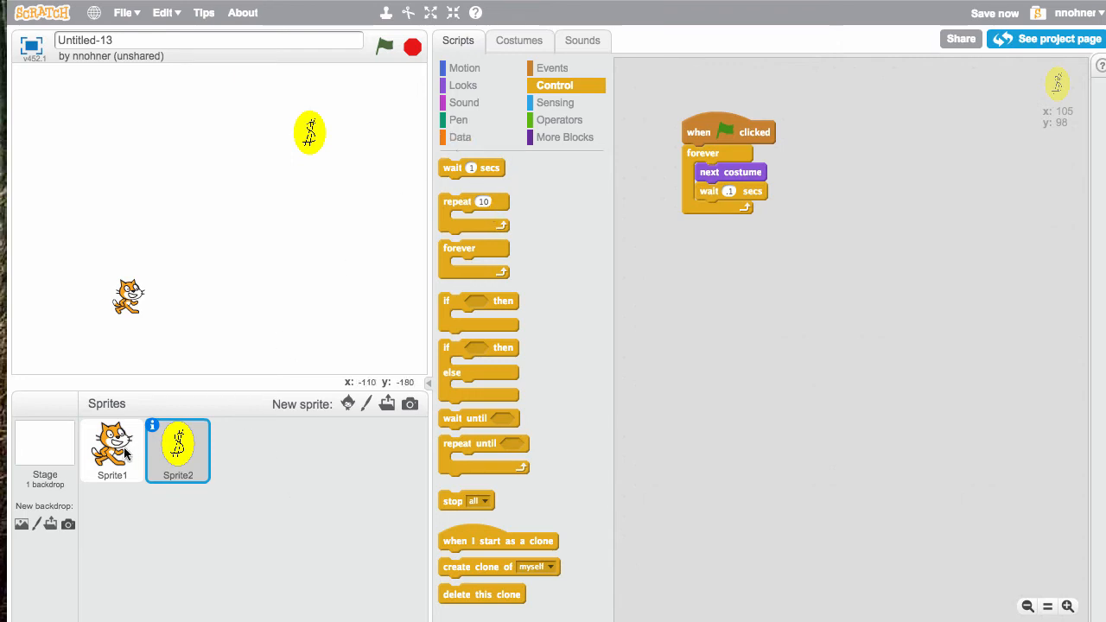
pyautogui.click(110, 449)
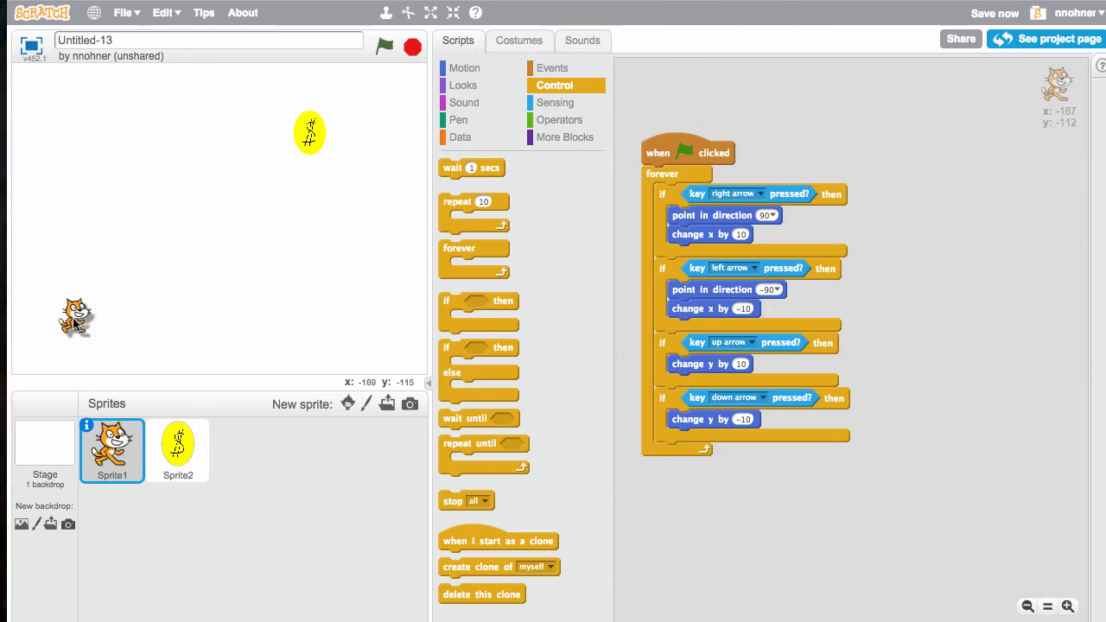
pyautogui.moveTo(78, 318); pyautogui.dragTo(302, 152)
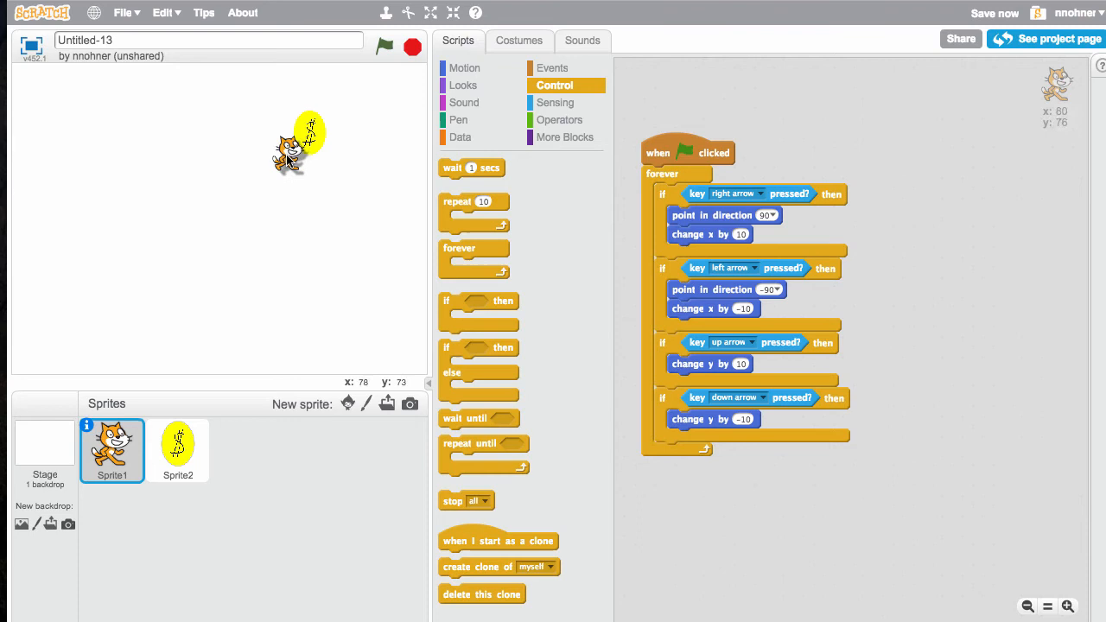
pyautogui.moveTo(294, 152); pyautogui.dragTo(53, 320)
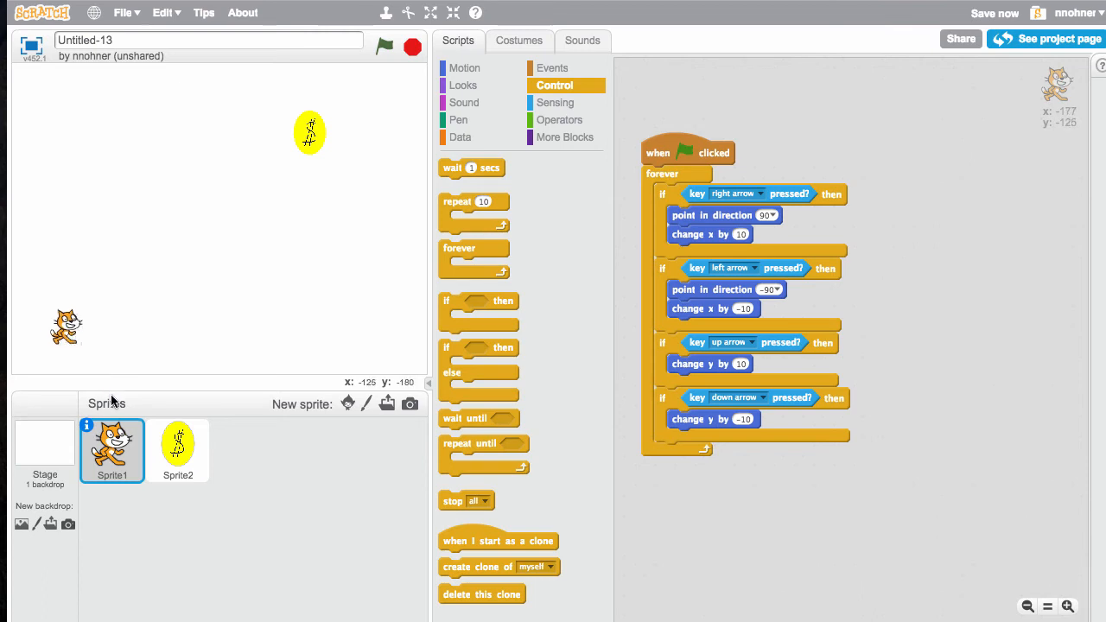
# Build a second flag-started forever loop on the coin: if touching Sprite1 then hide.
pyautogui.click(176, 450)
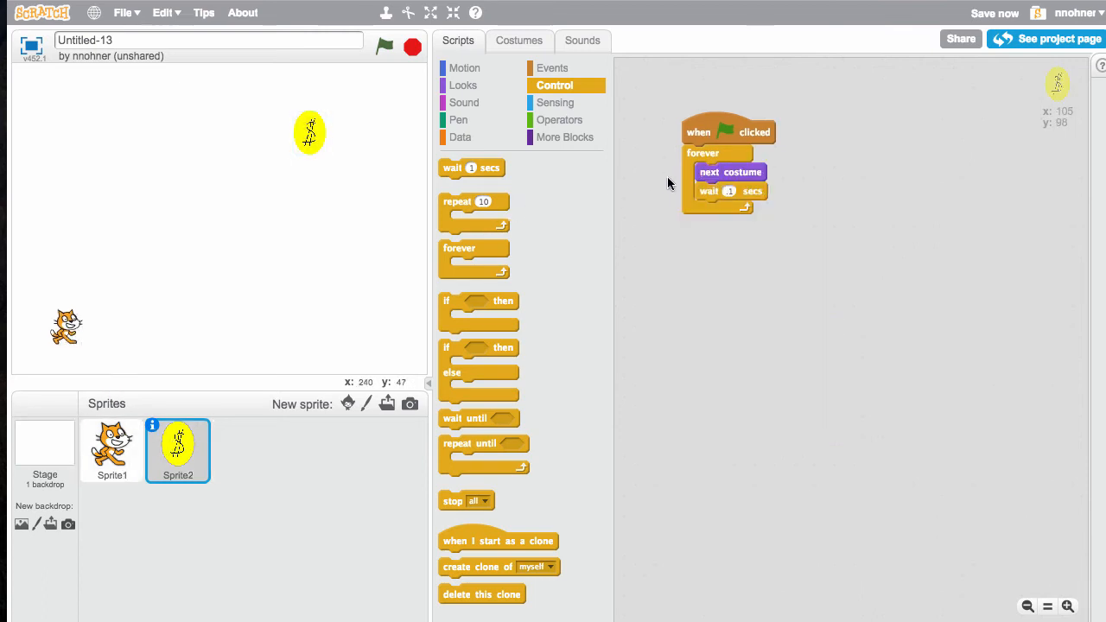
pyautogui.click(553, 67)
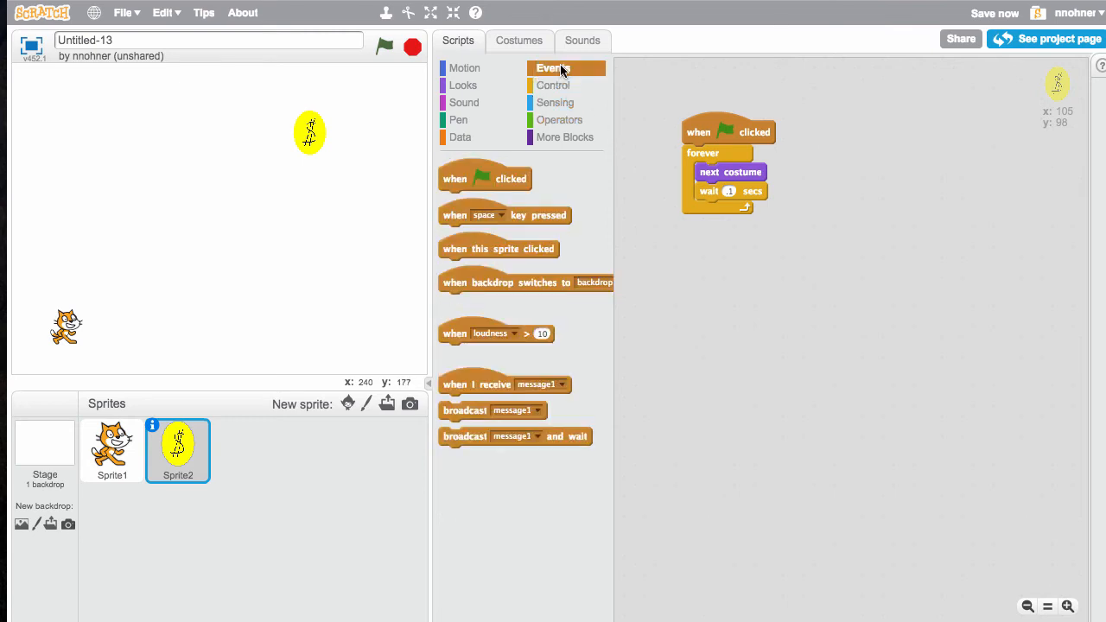
pyautogui.moveTo(483, 178); pyautogui.dragTo(879, 132)
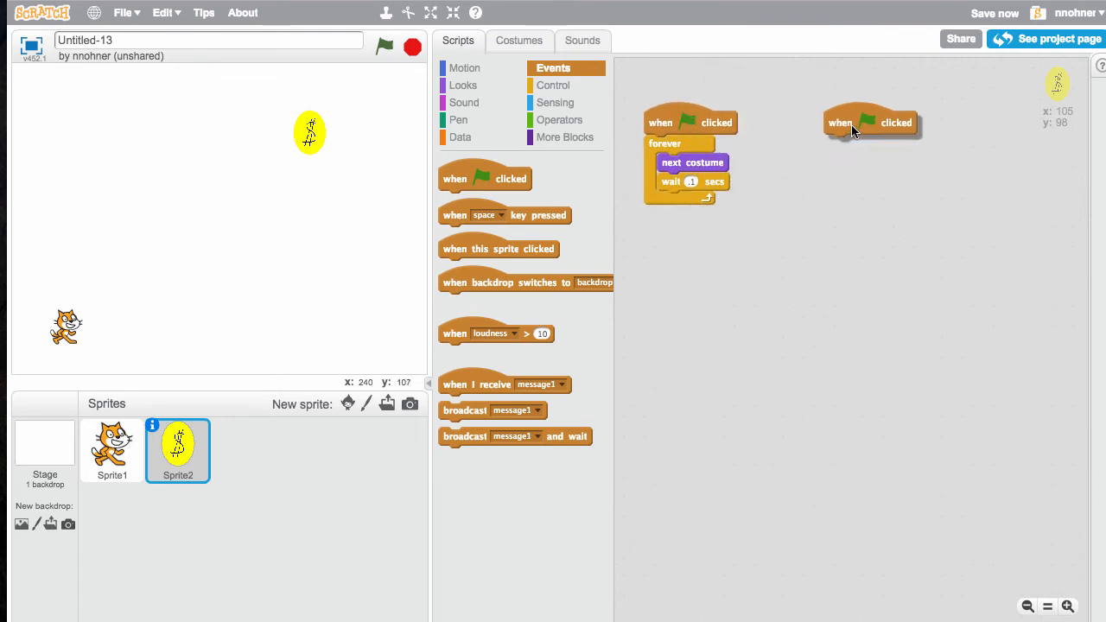
pyautogui.click(555, 85)
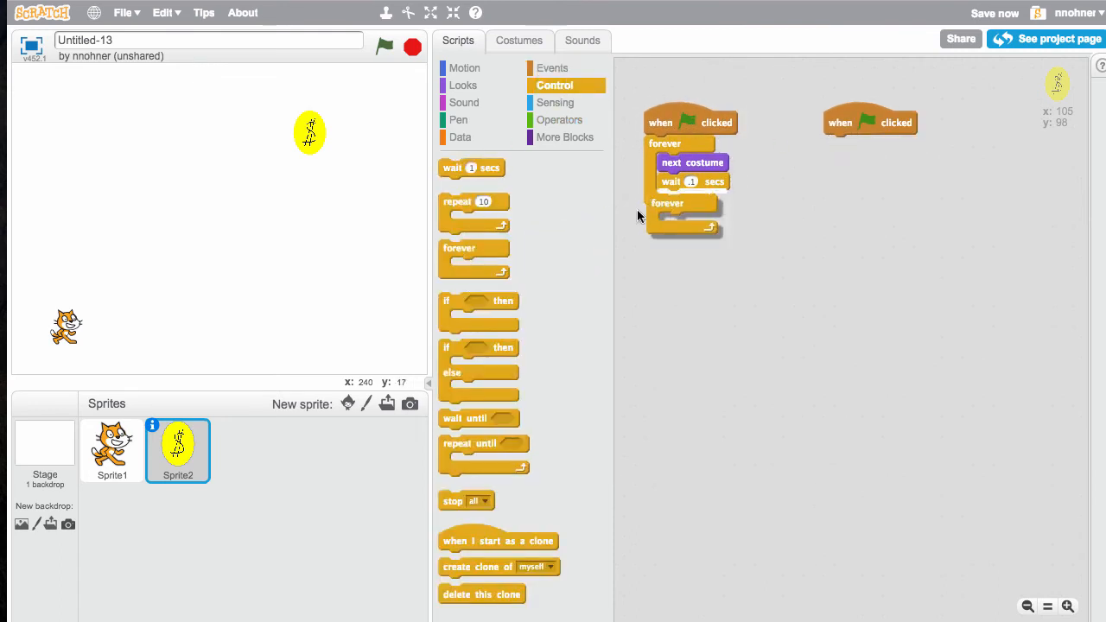
pyautogui.click(556, 102)
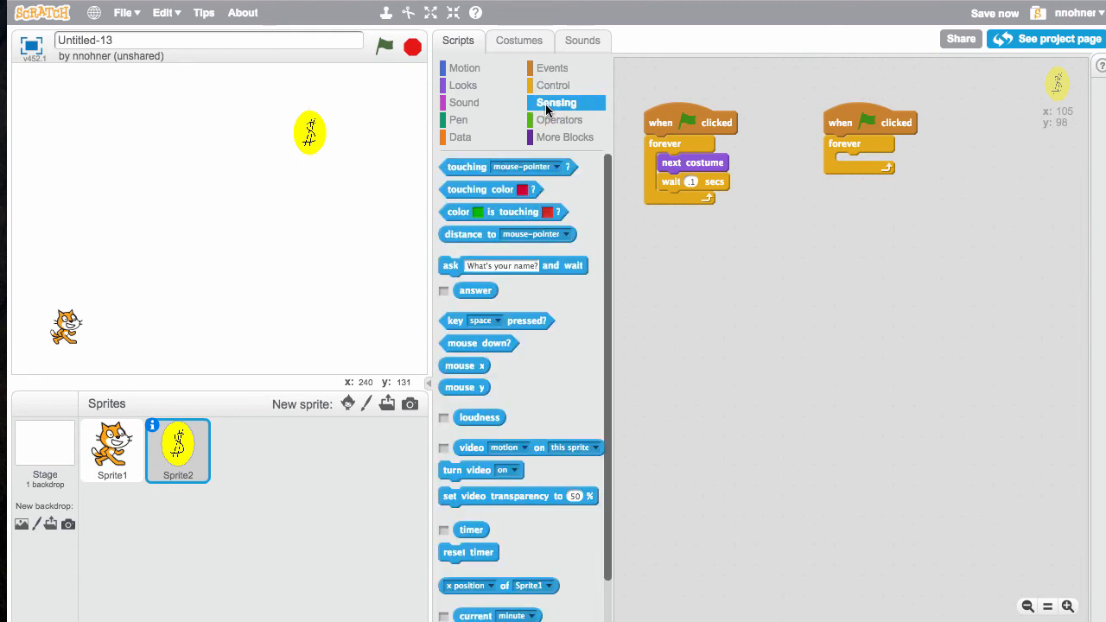
pyautogui.click(552, 85)
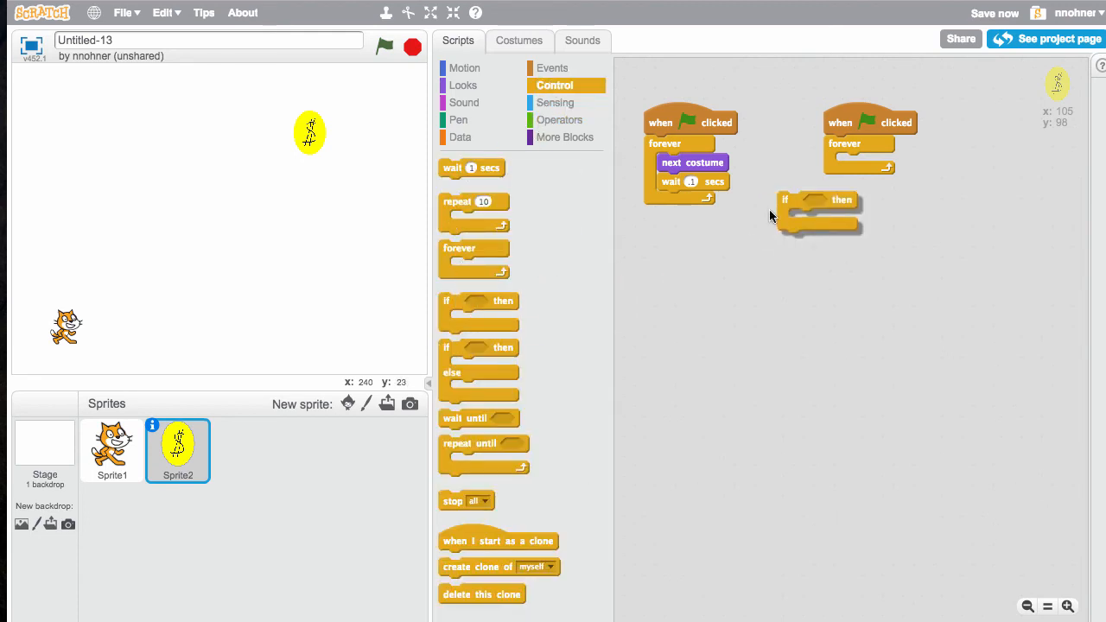
pyautogui.click(556, 102)
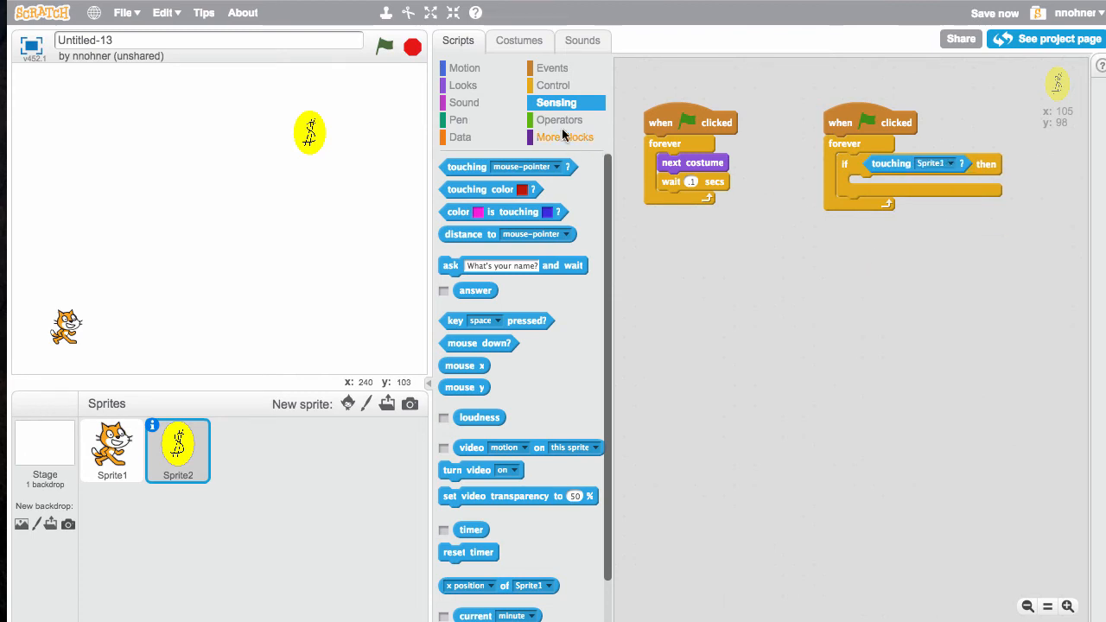
pyautogui.click(463, 85)
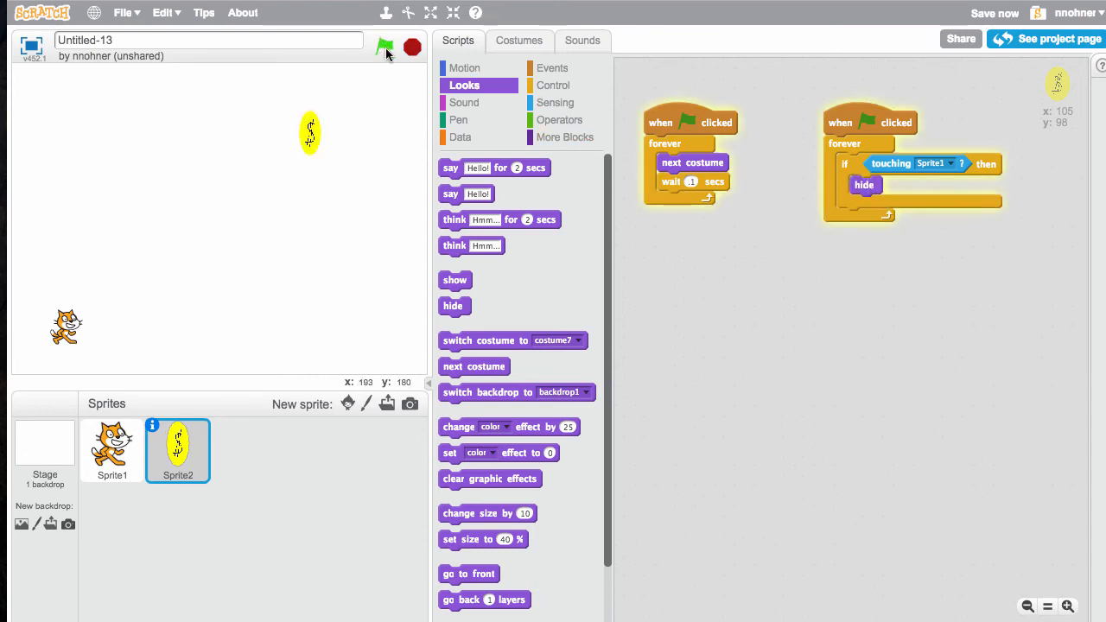
# Run the game to check the coin hides when the cat touches it.
pyautogui.click(384, 46)
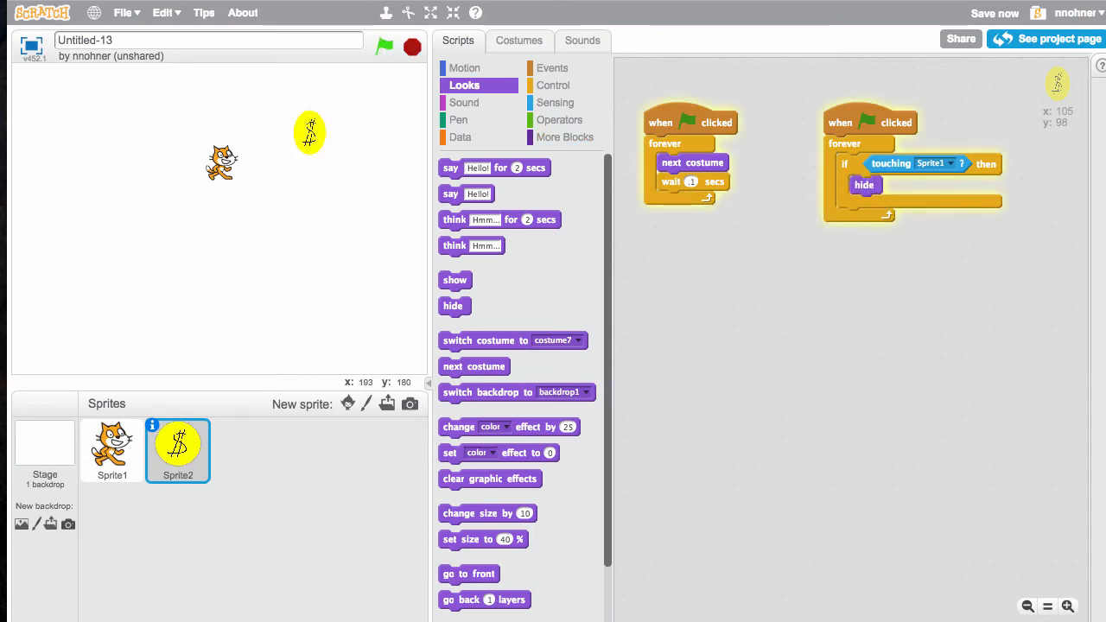
pyautogui.click(383, 45)
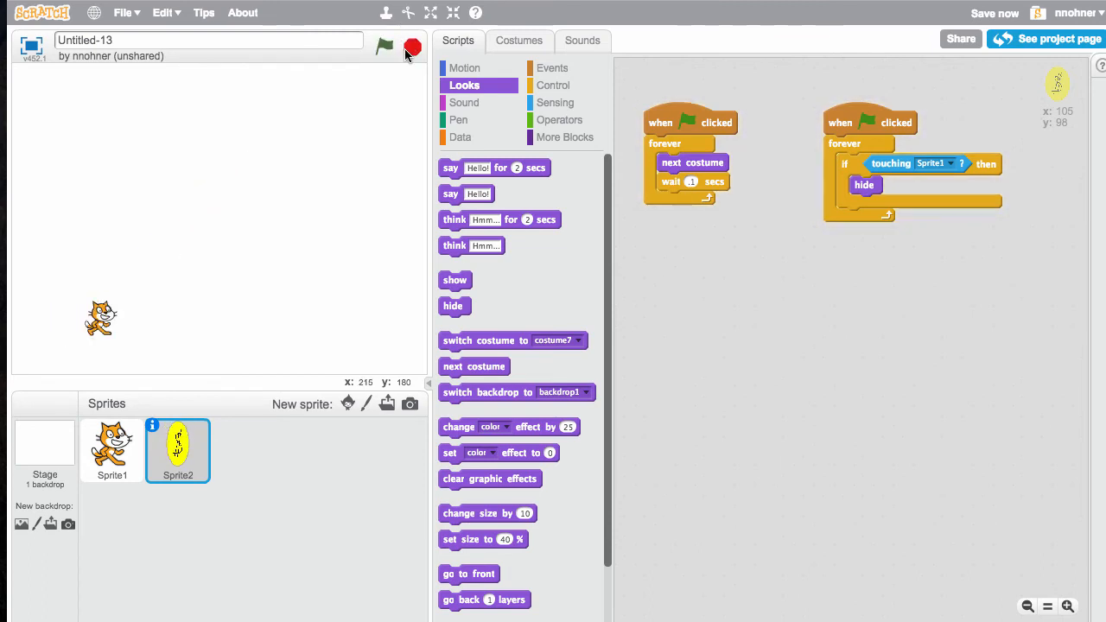
pyautogui.click(384, 46)
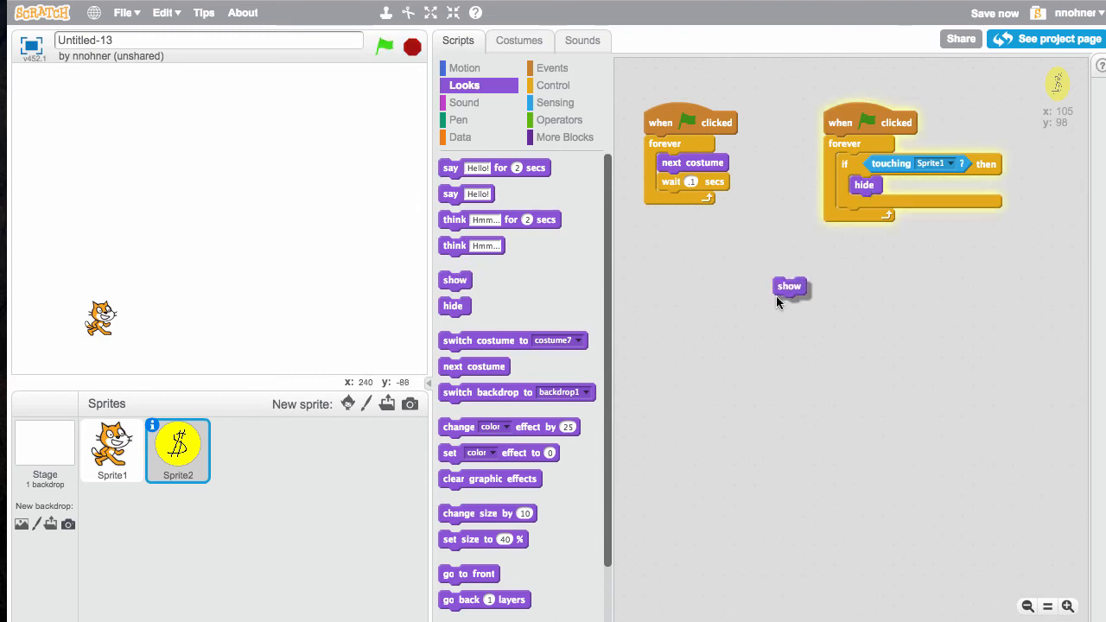
# Place a loose show block by the spinning script and run it to reveal the hidden coin.
pyautogui.moveTo(787, 287); pyautogui.dragTo(767, 141)
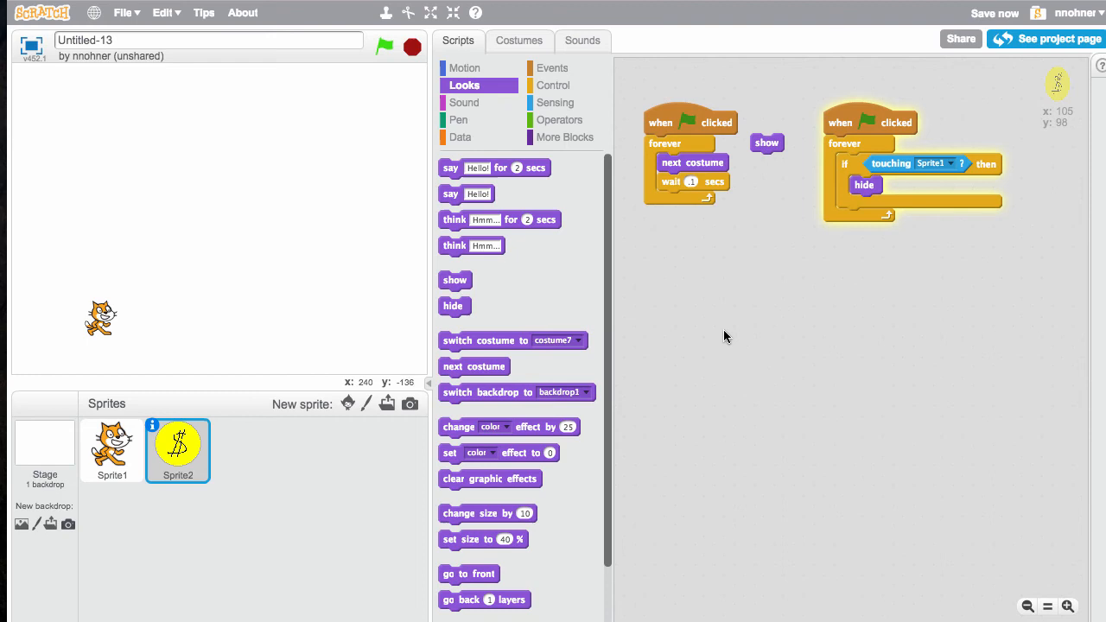
pyautogui.moveTo(709, 145)
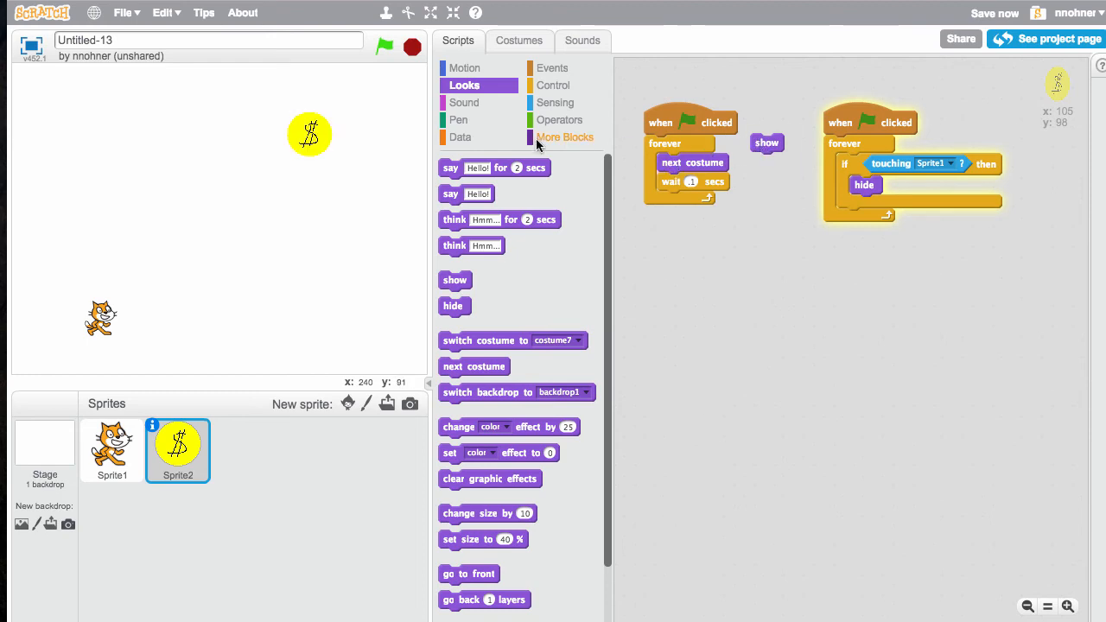
pyautogui.click(384, 46)
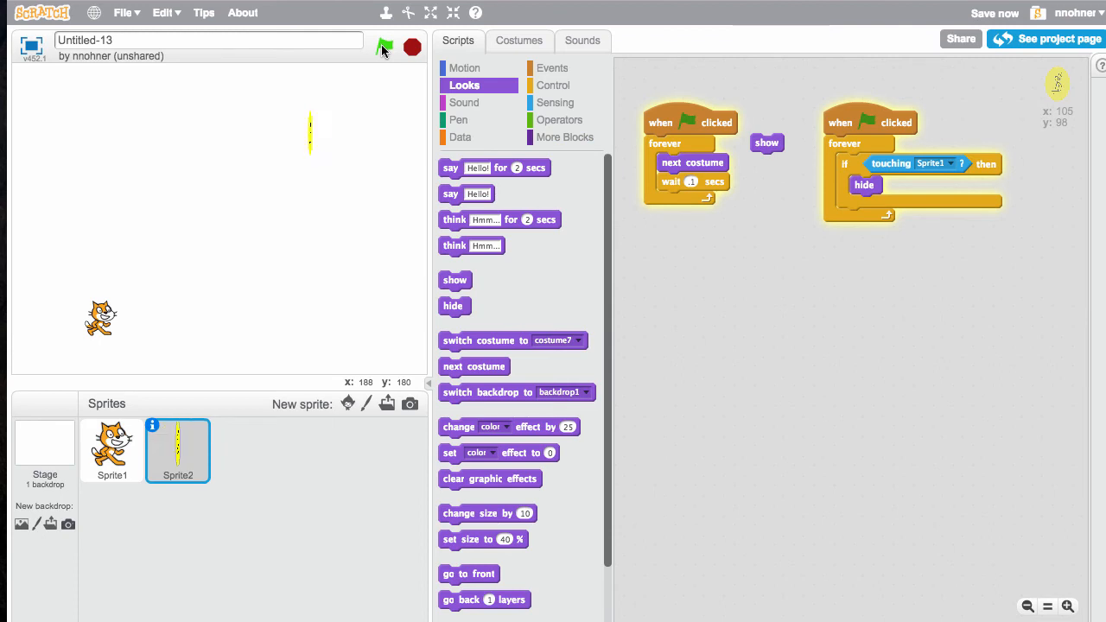
pyautogui.click(384, 47)
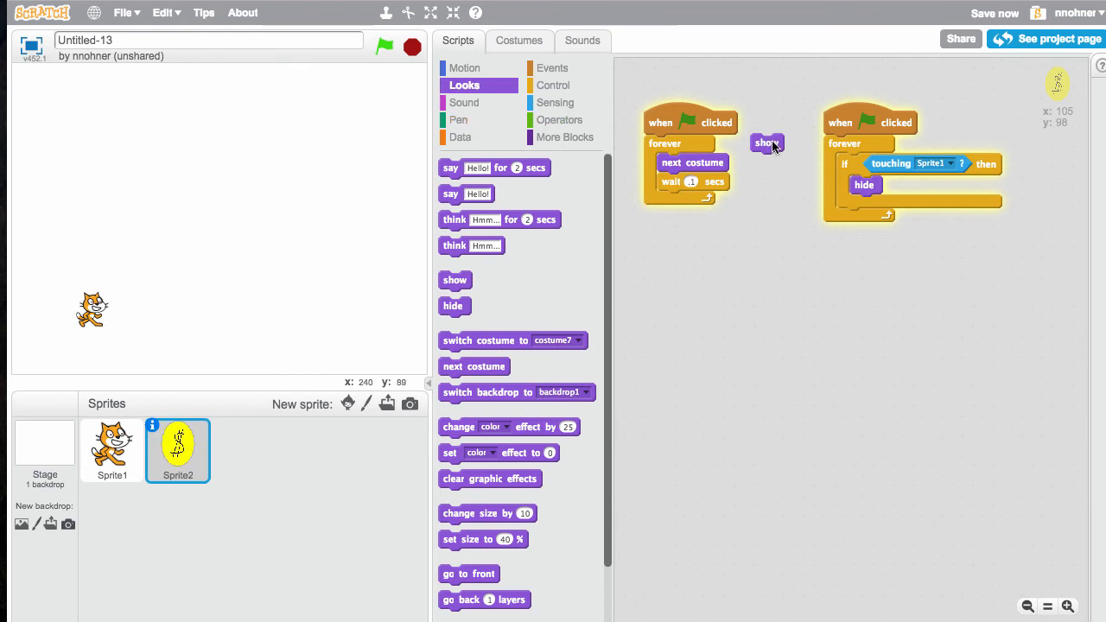
pyautogui.click(384, 45)
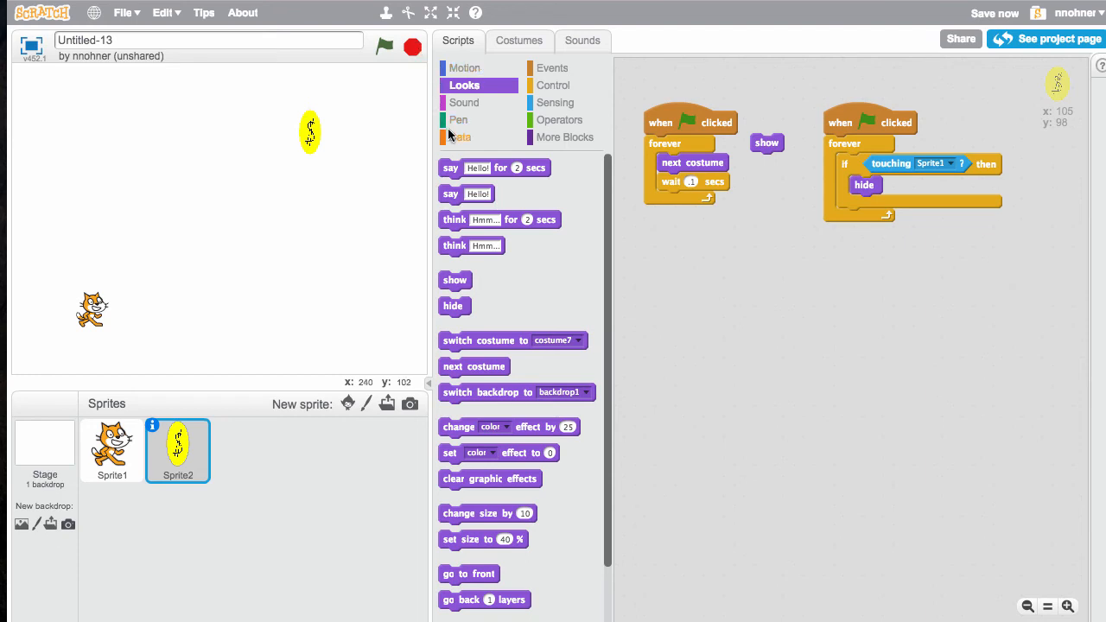
pyautogui.click(459, 136)
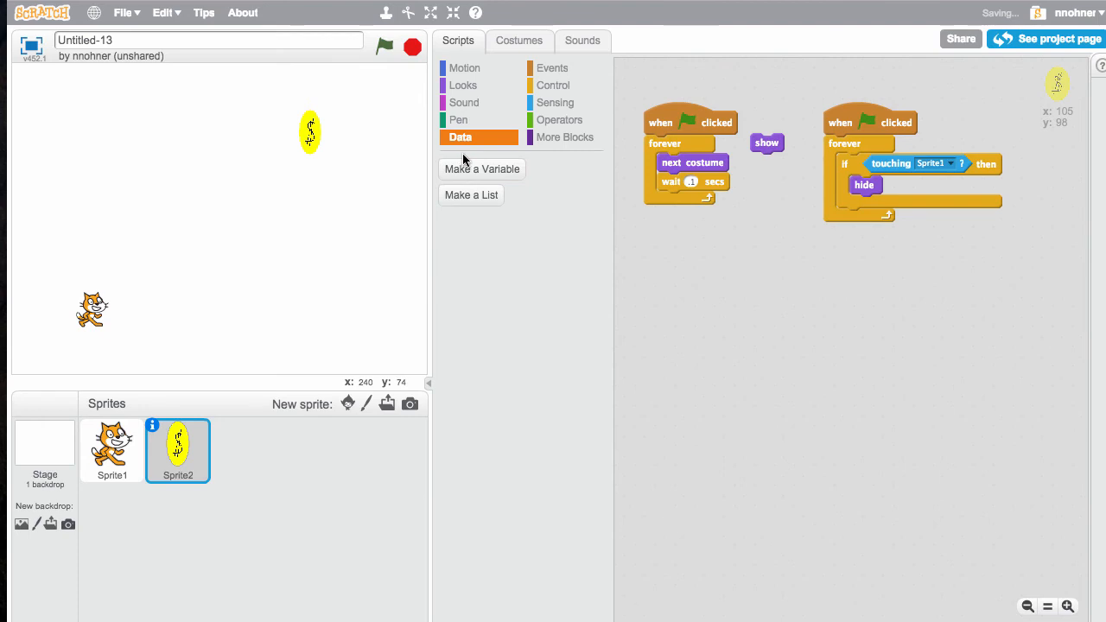
# Create a variable named Cash for all sprites, correcting a mistyped name first.
pyautogui.click(480, 169)
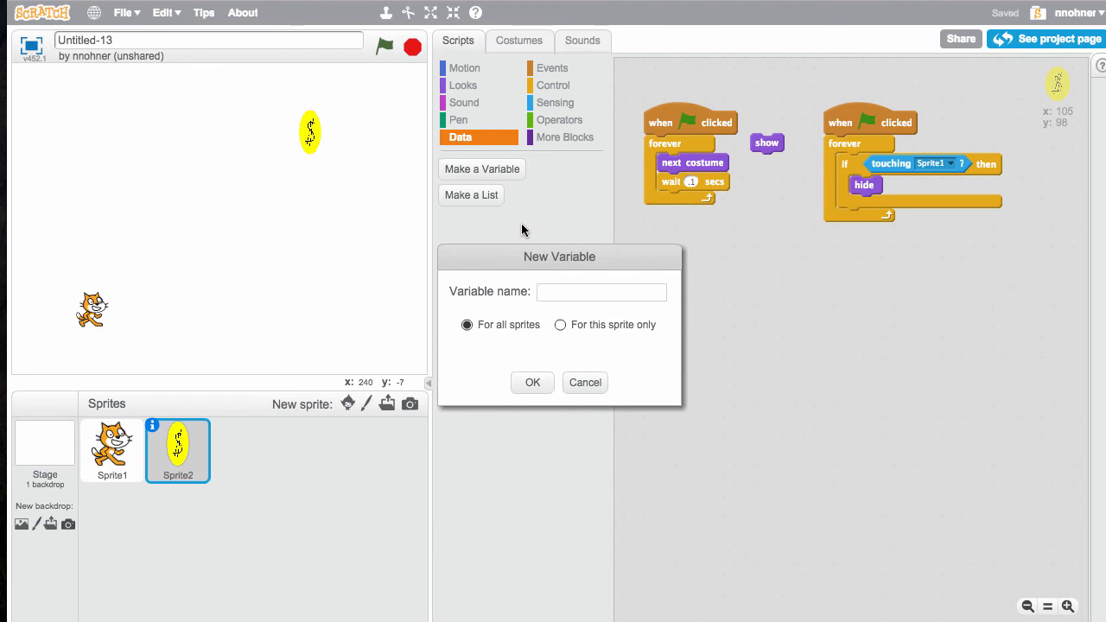
pyautogui.write('k')
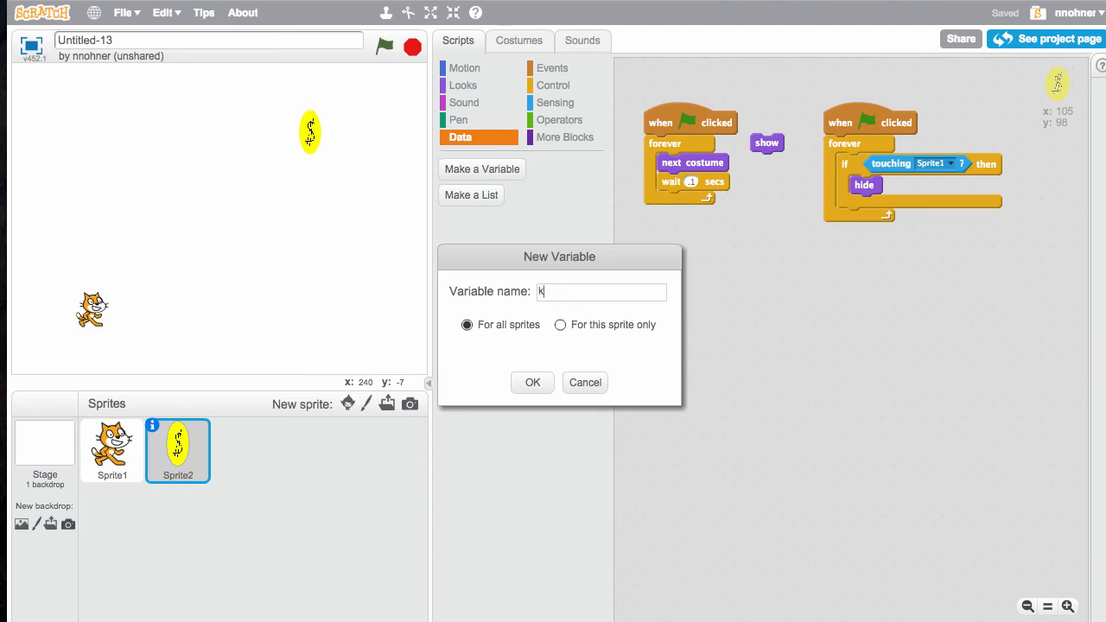
pyautogui.write('Point')
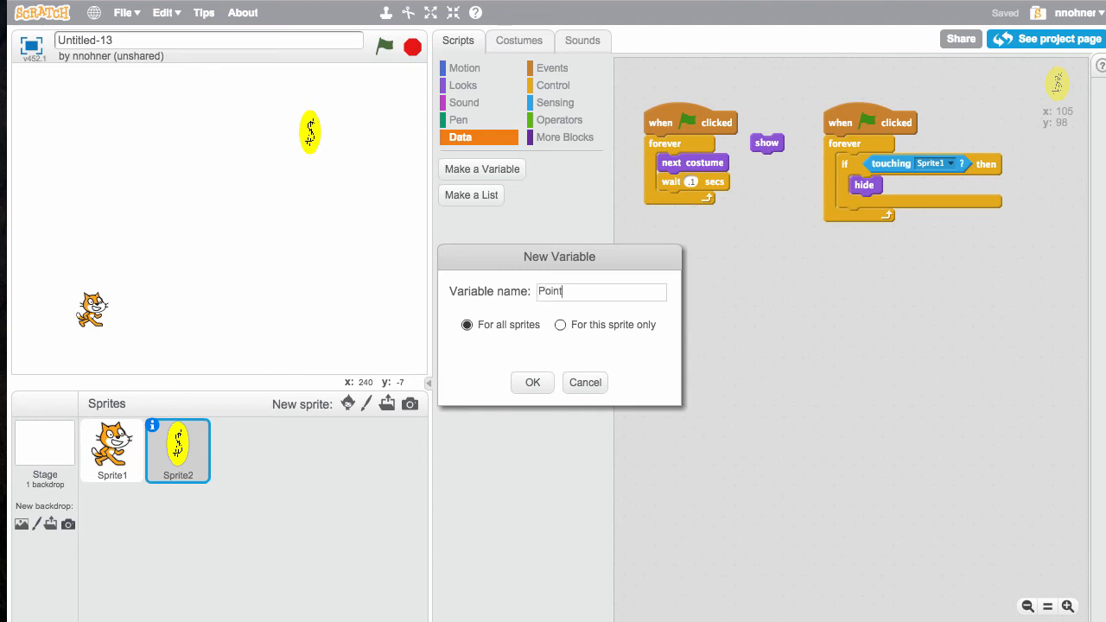
pyautogui.press('BackSpace')
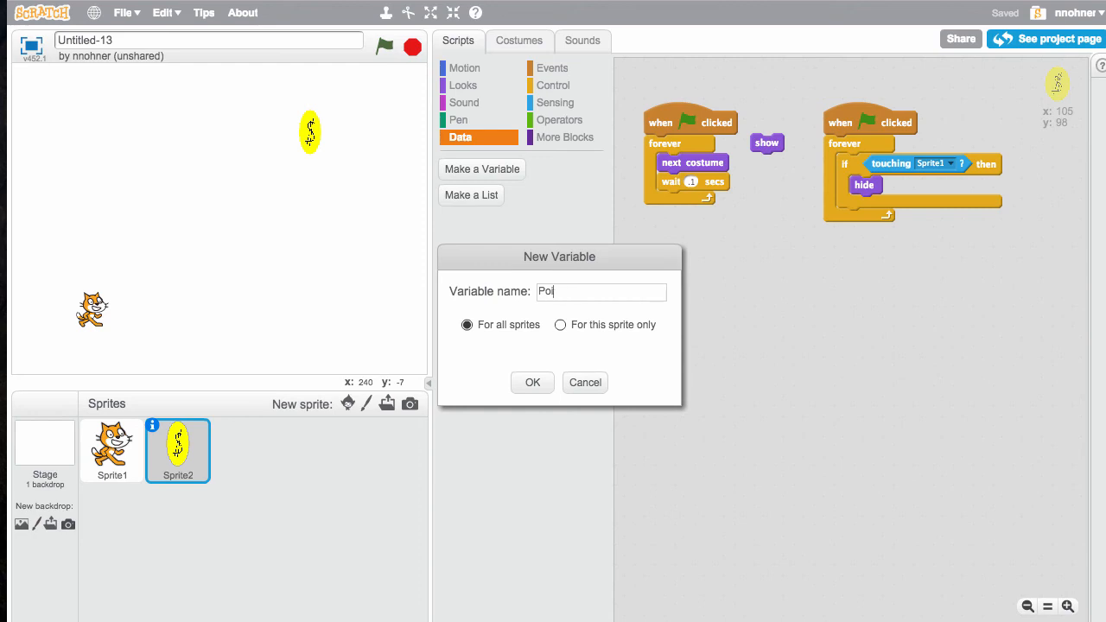
pyautogui.write('Cash')
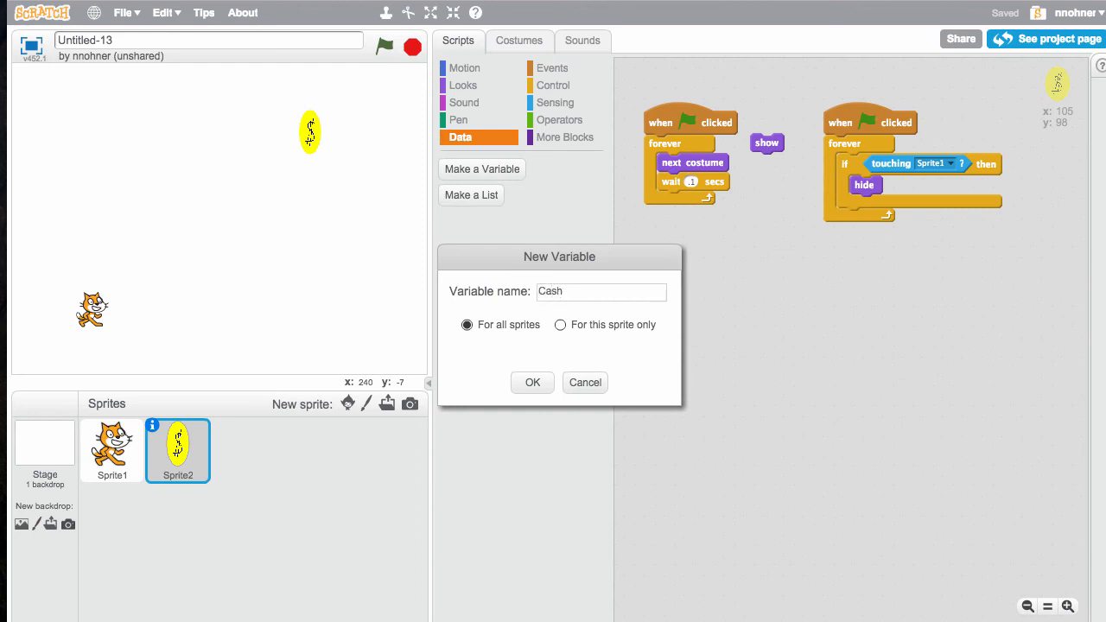
pyautogui.write(':')
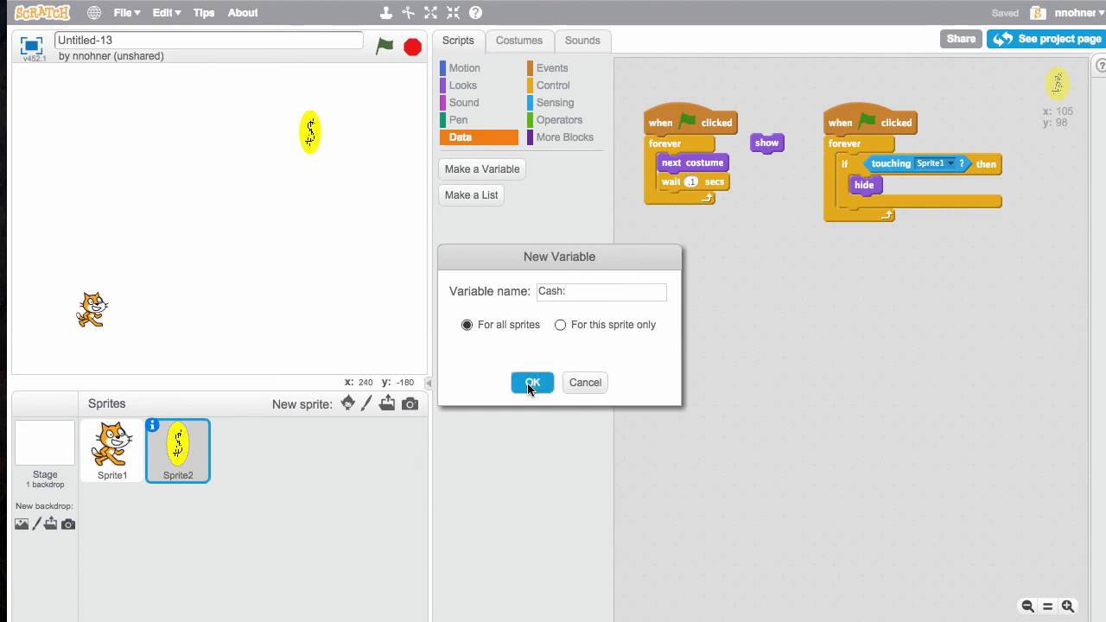
pyautogui.click(532, 384)
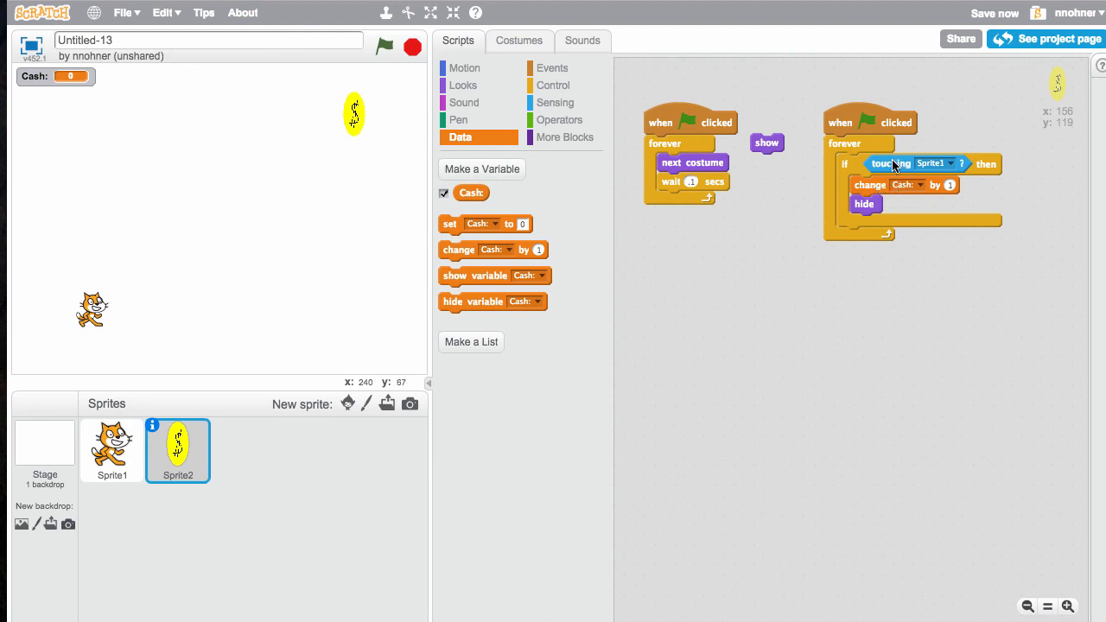
# Test that touching the cat raises Cash to 1, then bring out a set Cash to 0 block.
pyautogui.click(383, 46)
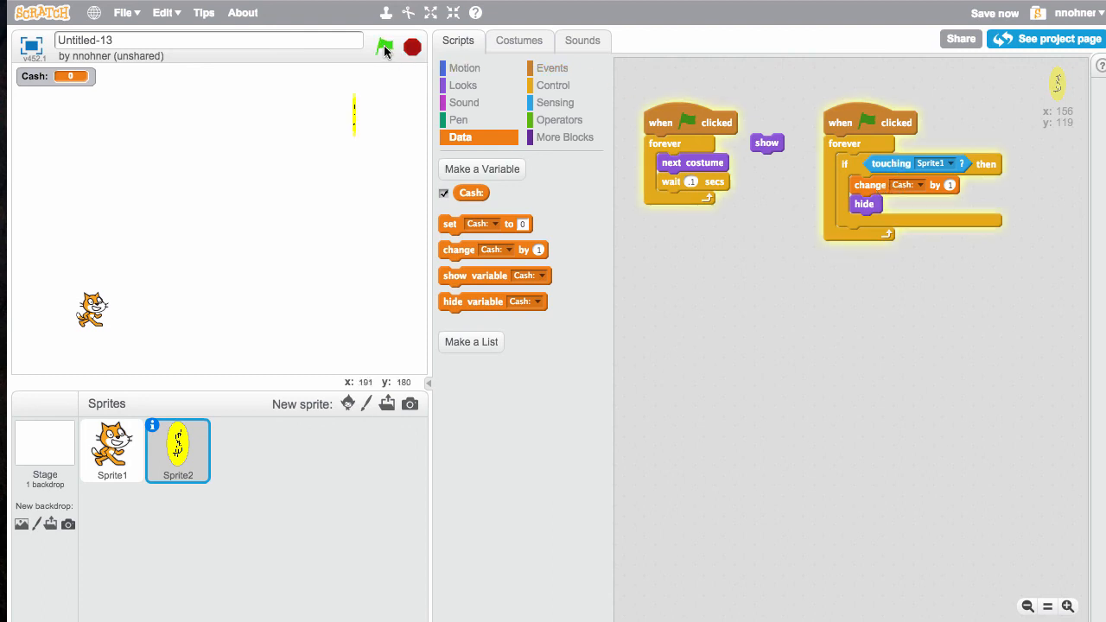
pyautogui.click(383, 47)
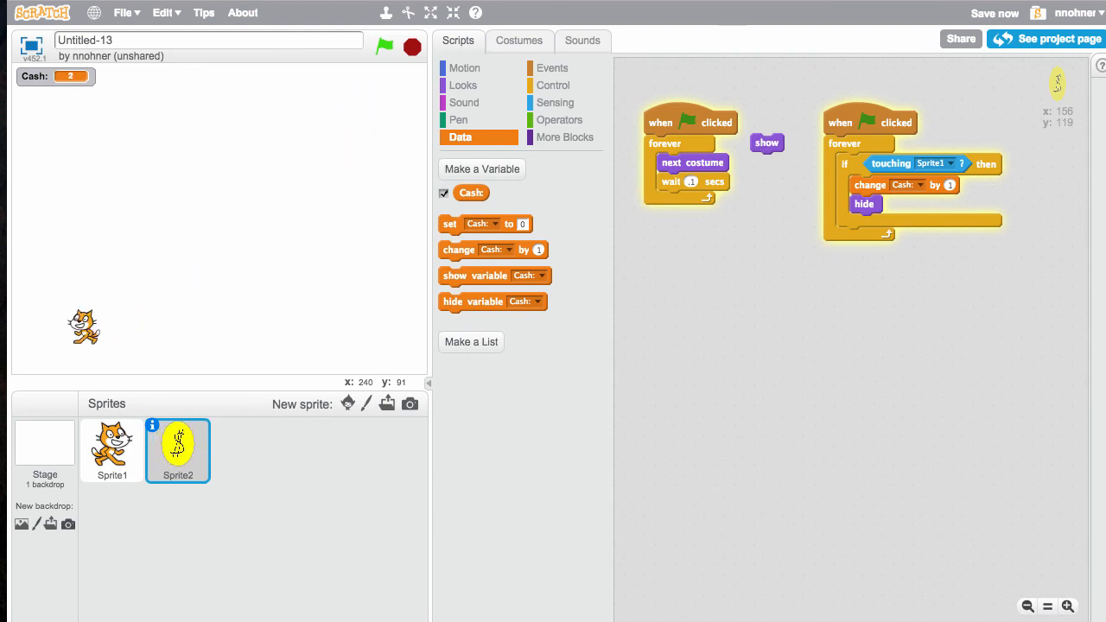
pyautogui.click(384, 47)
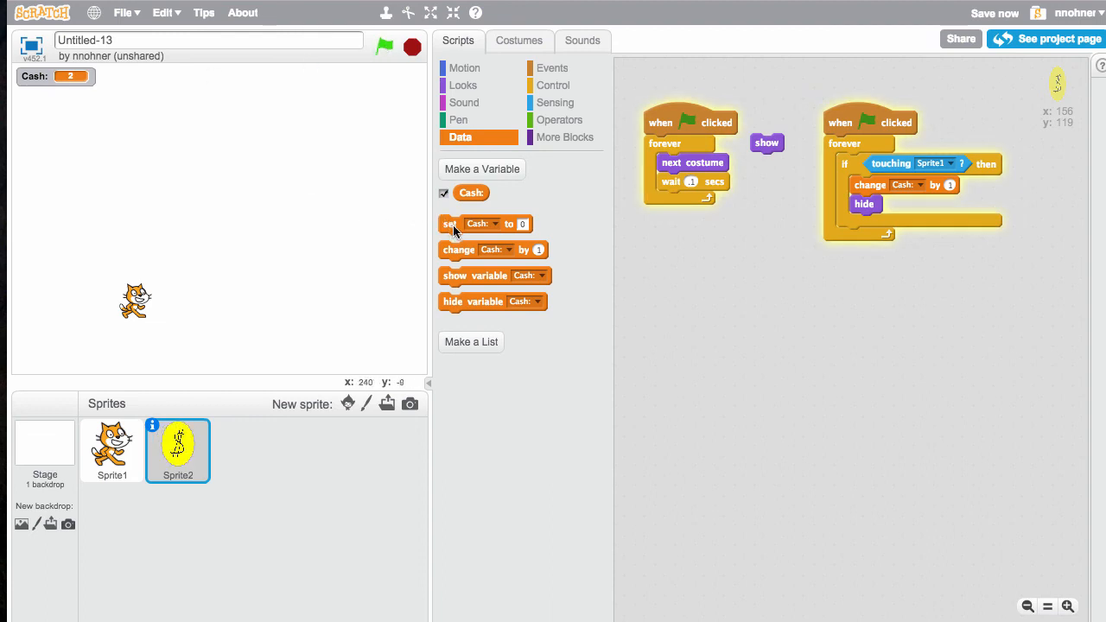
pyautogui.moveTo(449, 225); pyautogui.dragTo(715, 250)
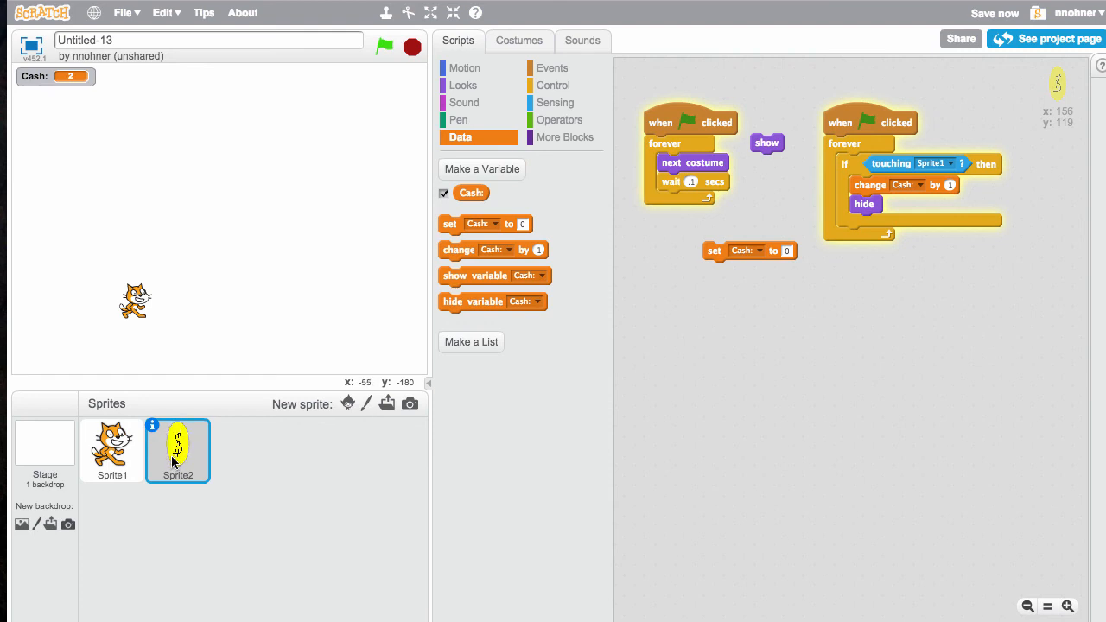
pyautogui.moveTo(691, 270)
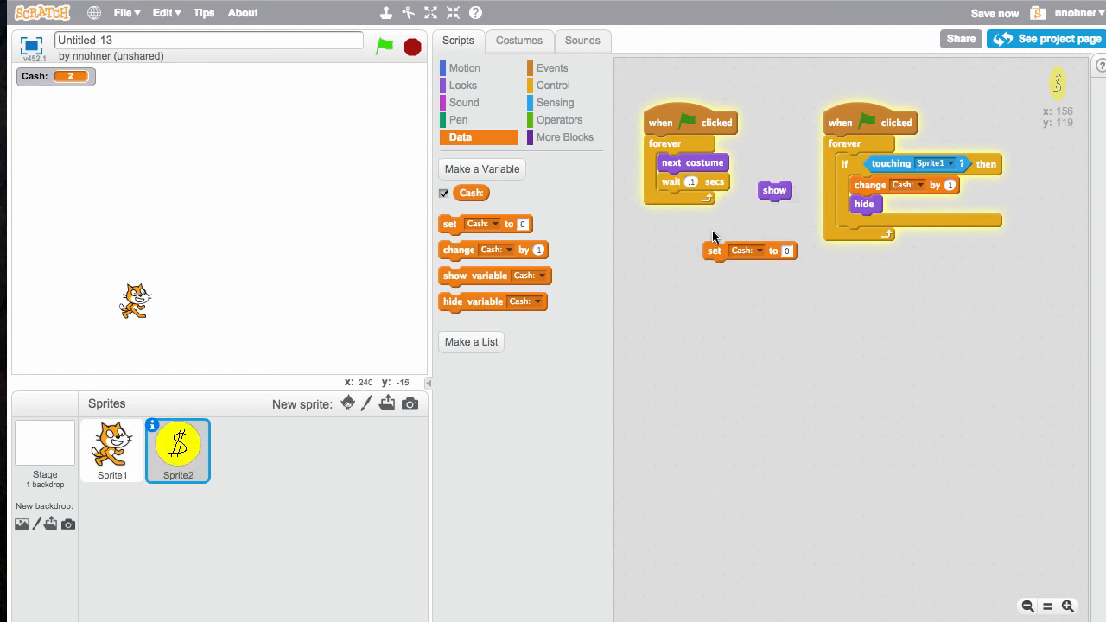
# Duplicate the coin sprite twice so the project has three coins (Sprite3, Sprite4).
pyautogui.rightClick(176, 449)
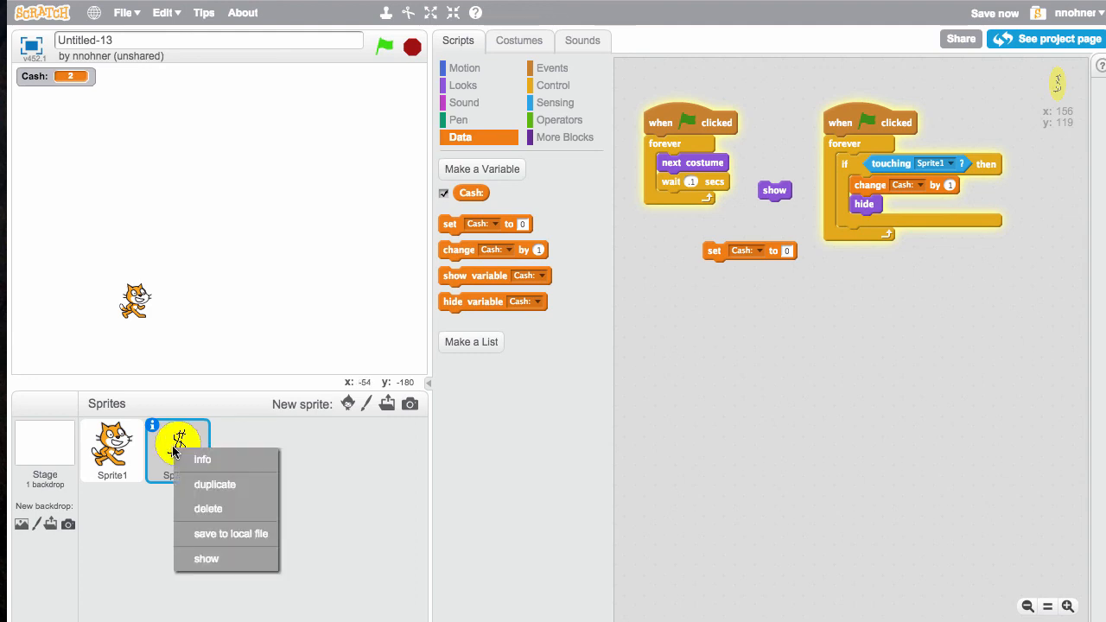
pyautogui.click(214, 484)
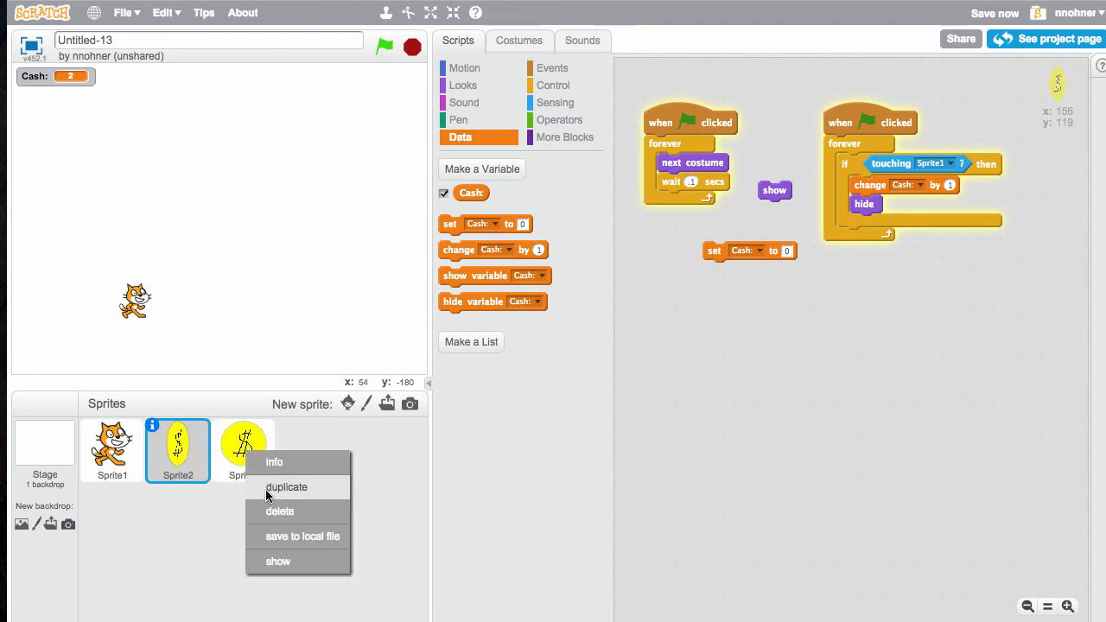
pyautogui.click(287, 488)
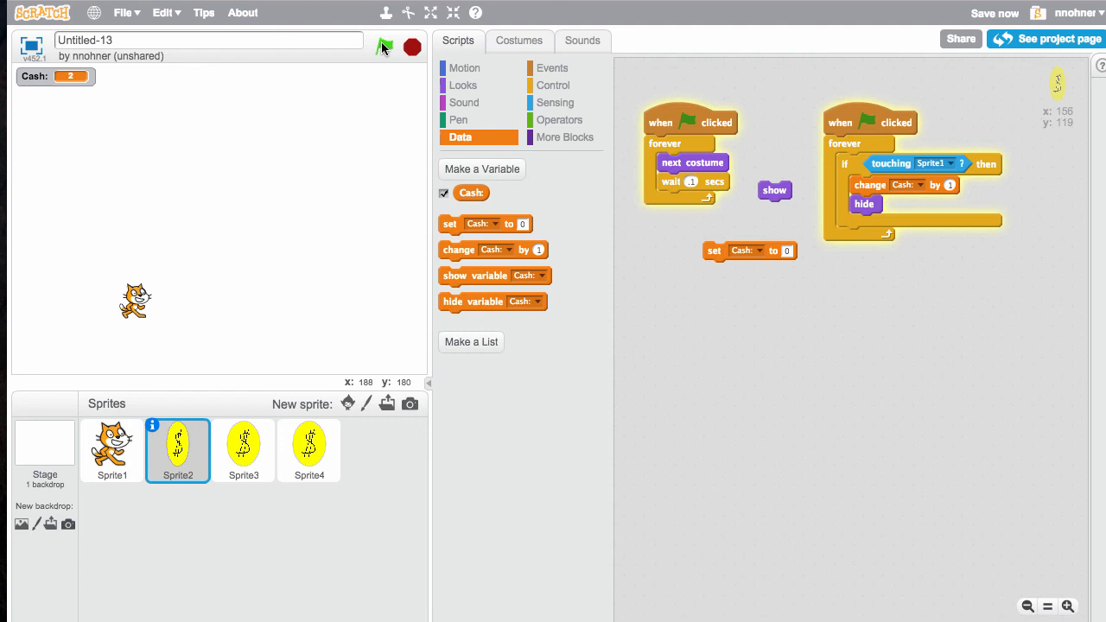